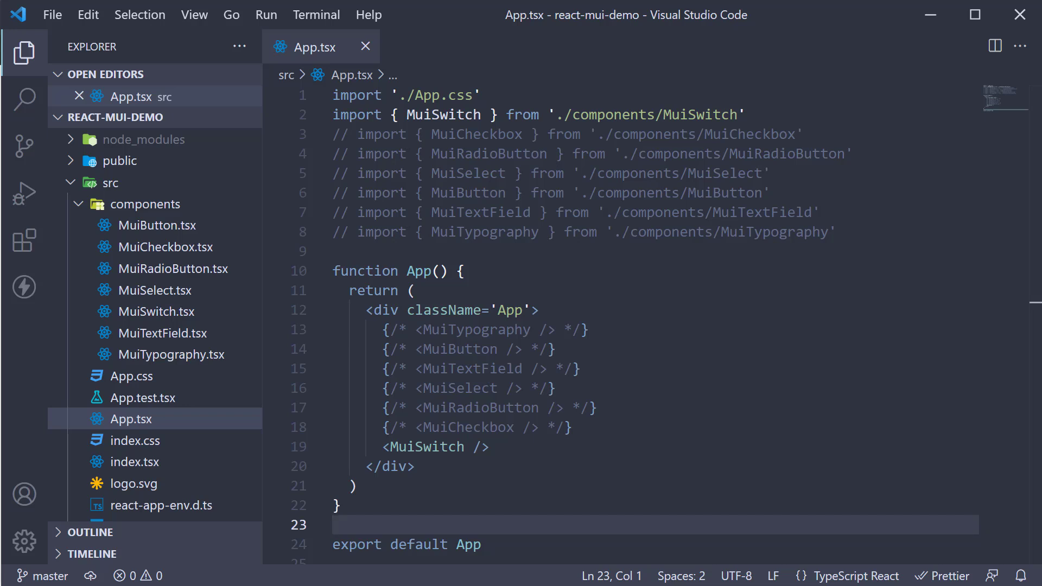
Create a new MuiRating.tsx file in the src/components folder.
left_click(145, 204)
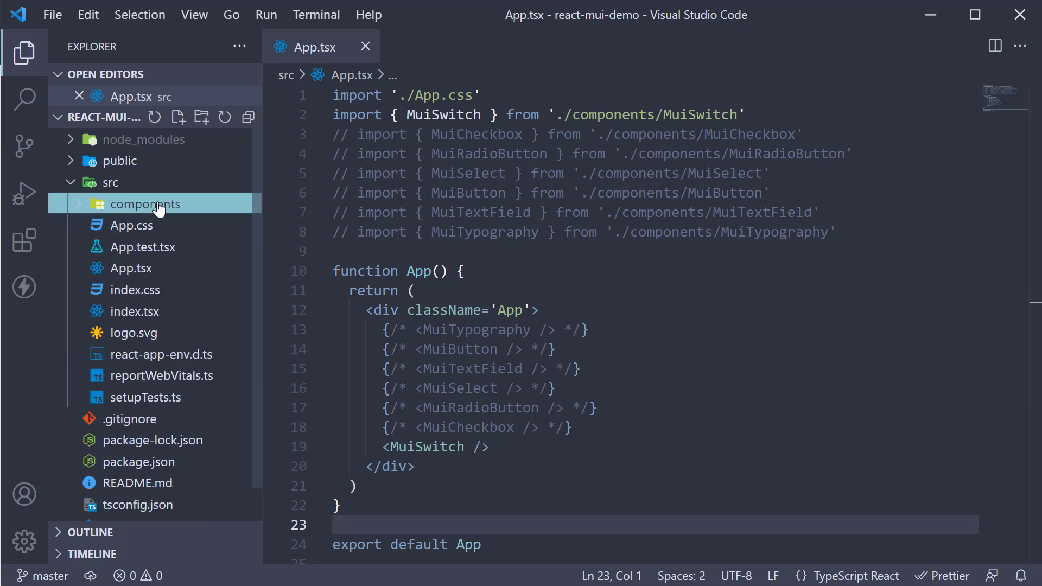
left_click(145, 205)
type("MuiRatin")
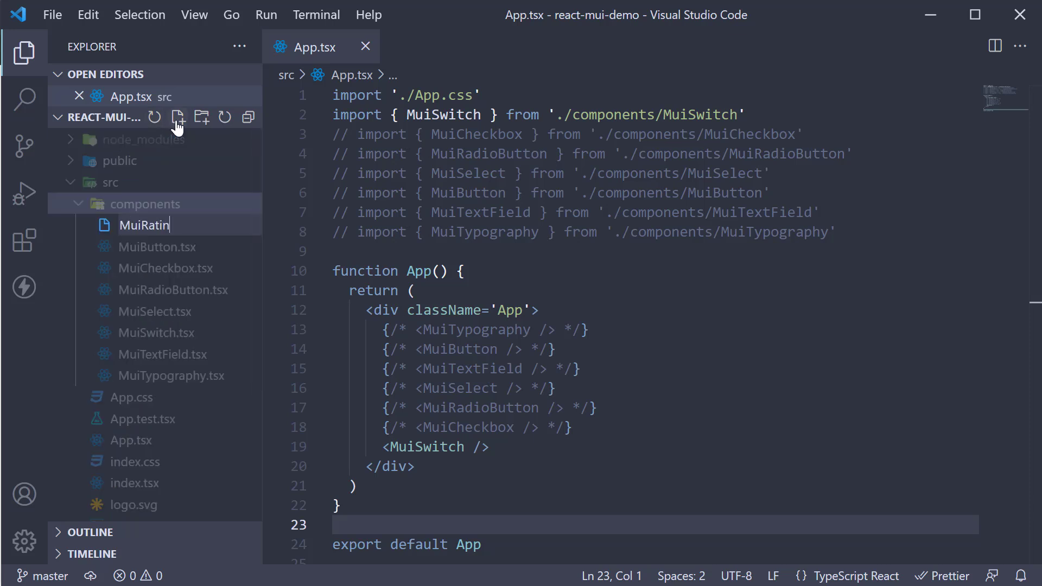
key("Escape")
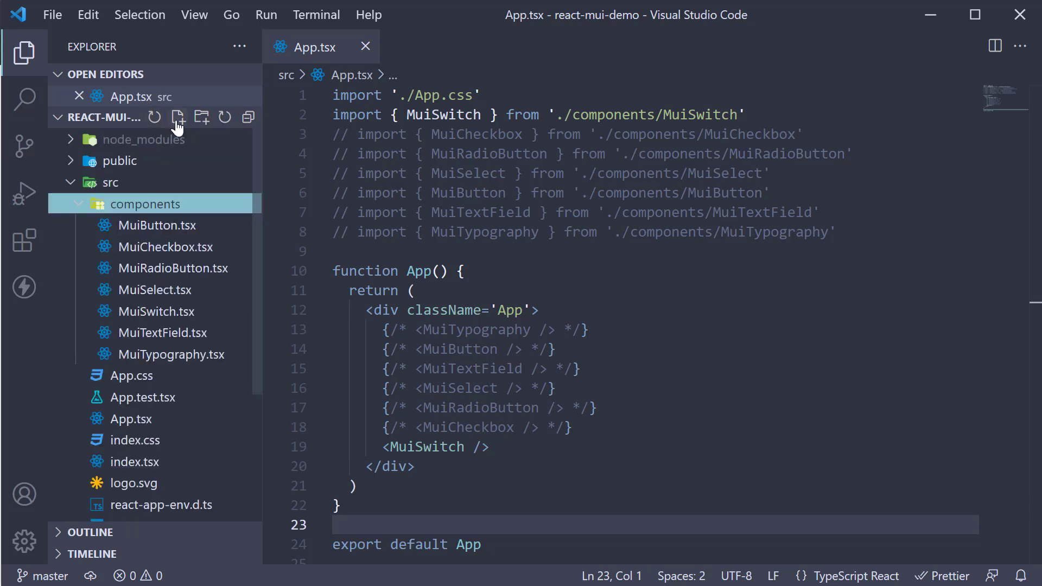
Scaffold MuiRating with rafc, import Stack and Rating, and render Rating in a spacing-2 Stack.
left_click(177, 118)
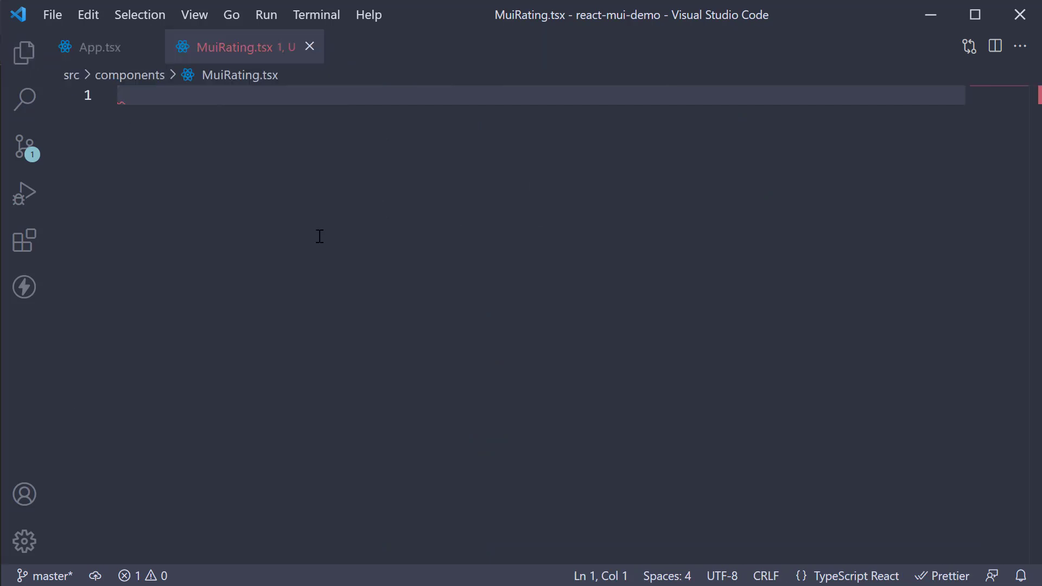
type("rafc")
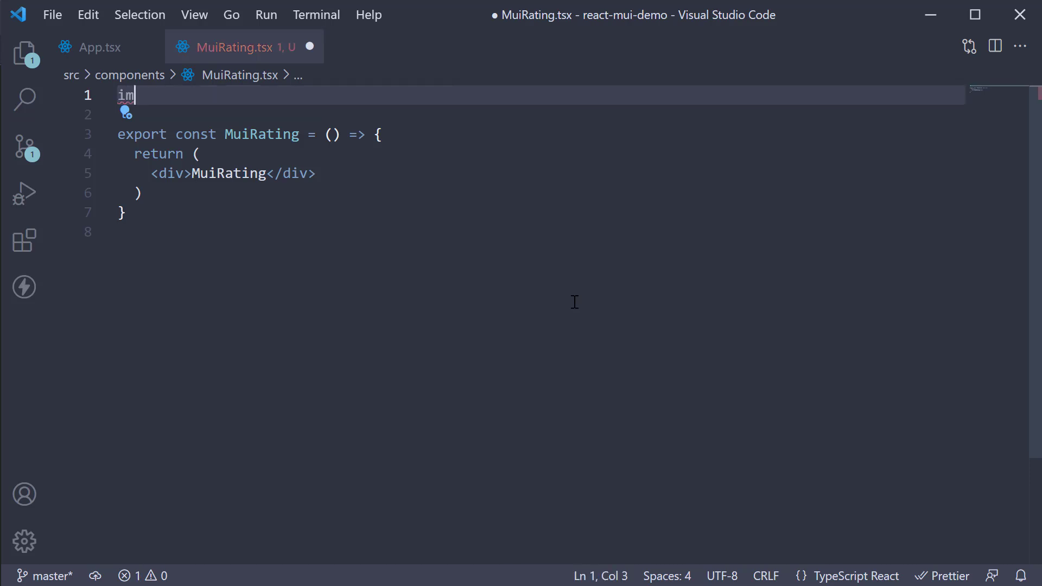
type("port { }")
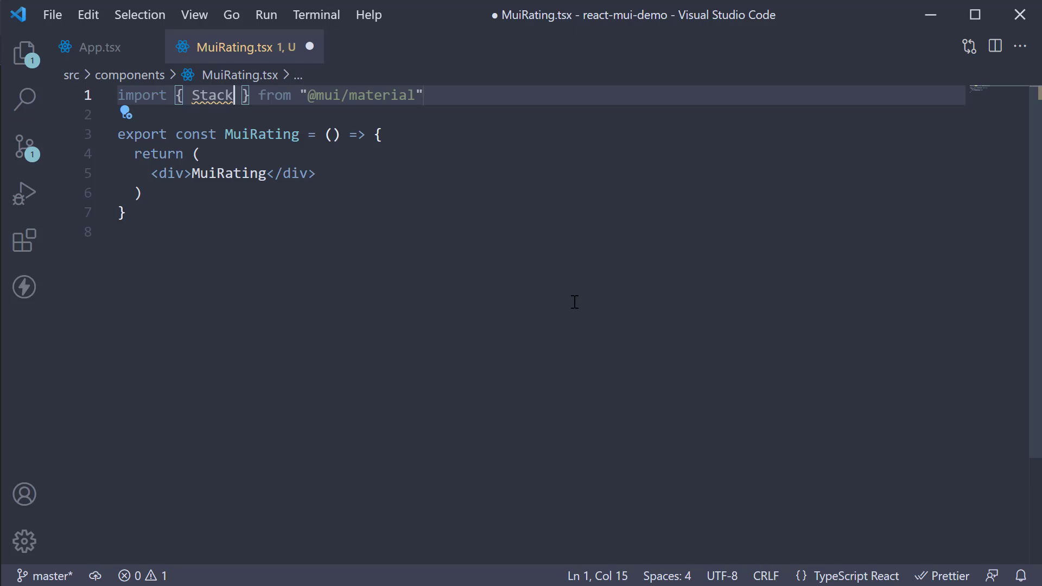
double_click(211, 95)
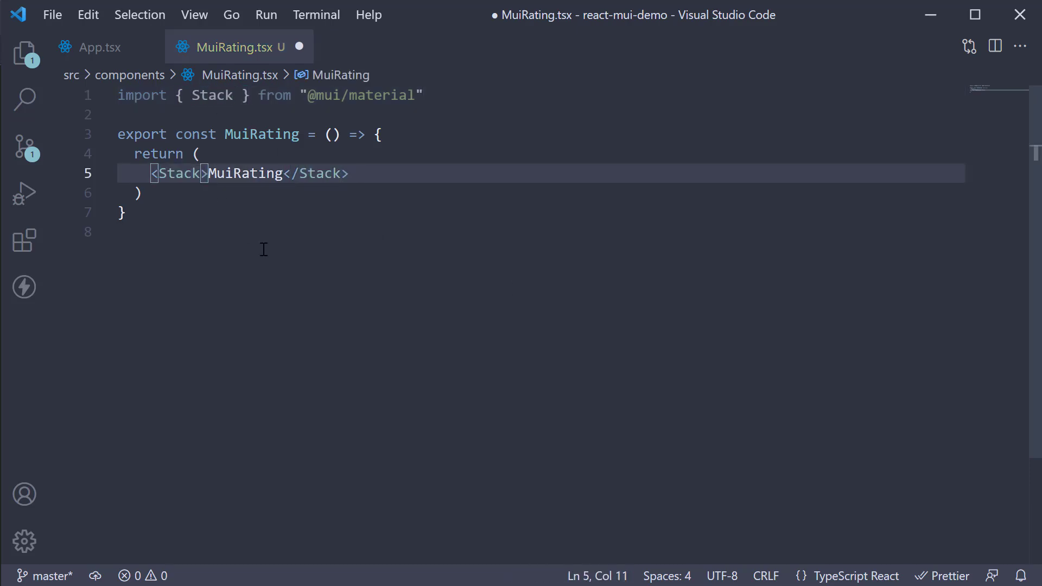
type("spacing")
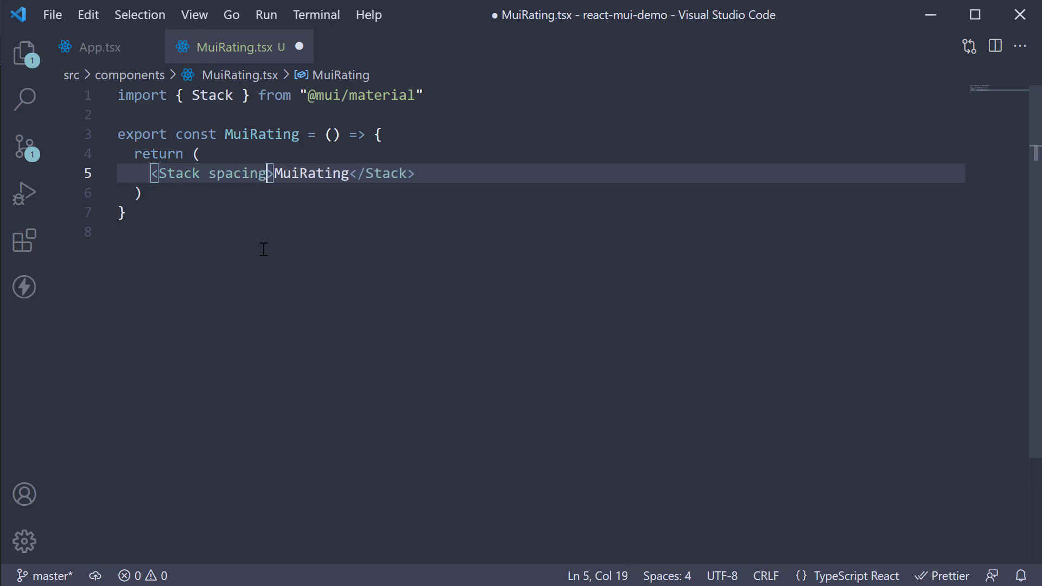
type("={2}")
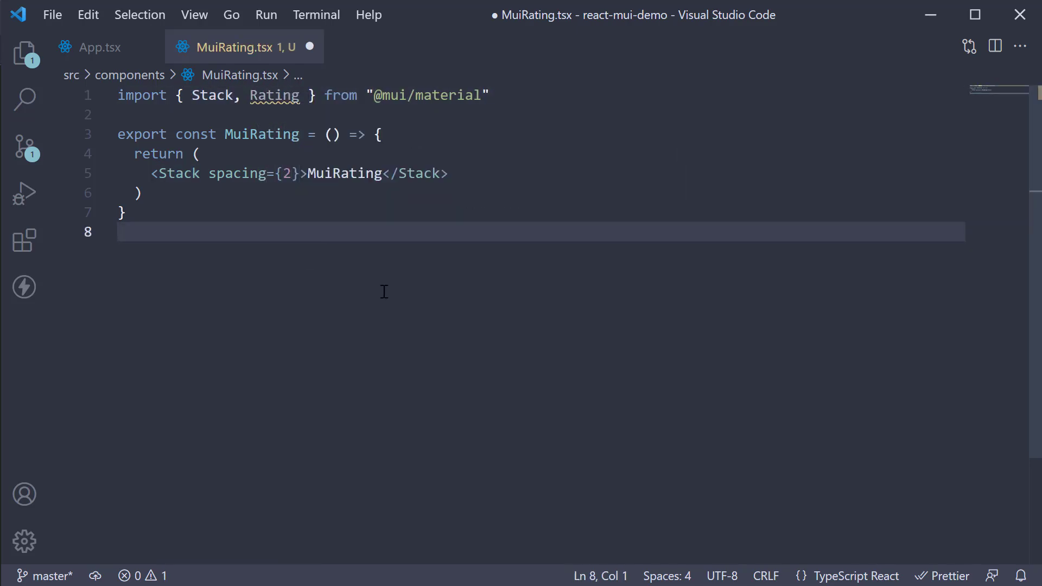
double_click(345, 173)
type("<Rating />")
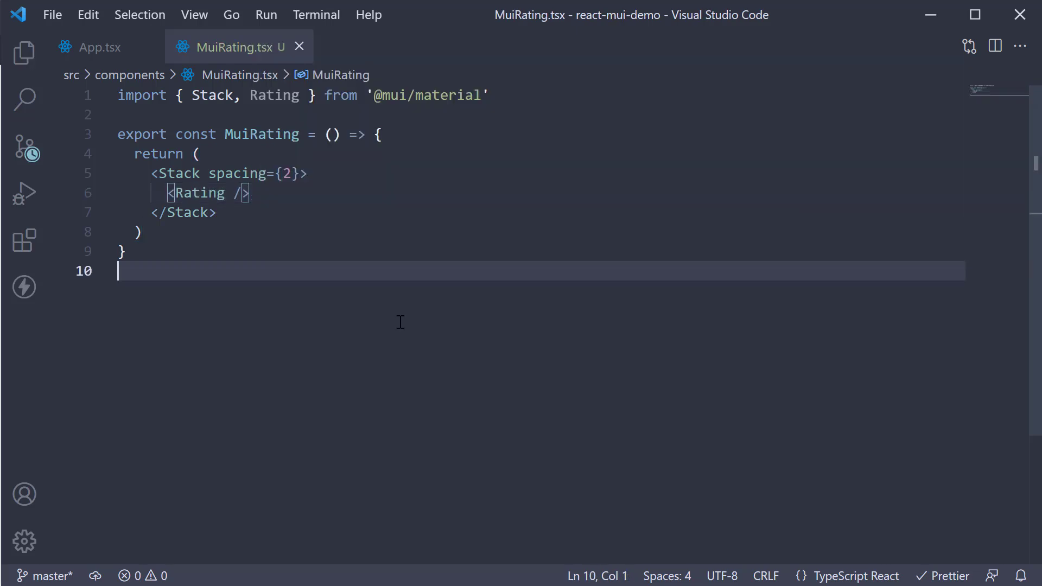
Open the app at localhost:3000 and rate one star, then five stars.
left_click(100, 47)
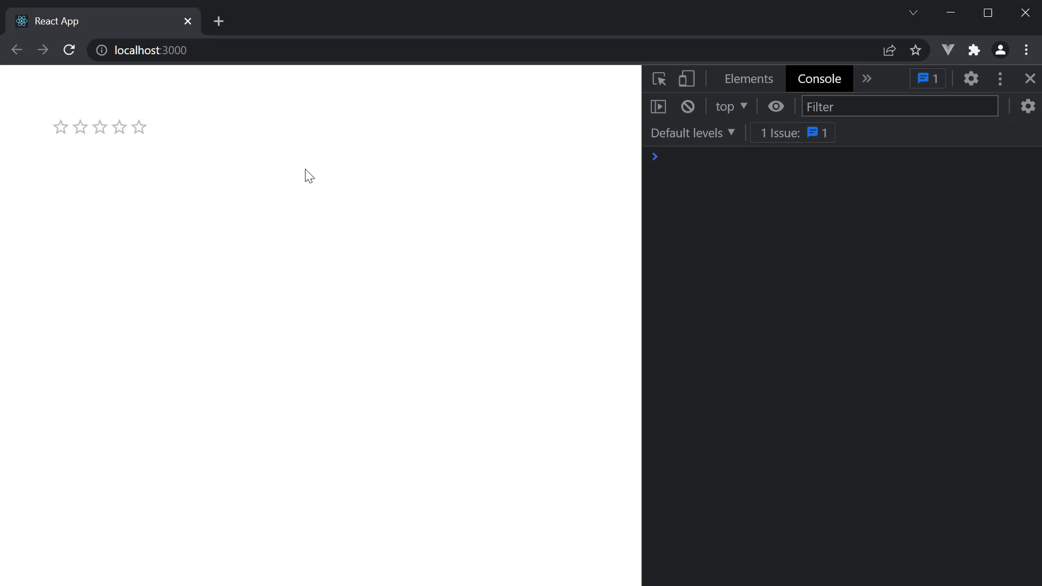
mouse_move(215, 204)
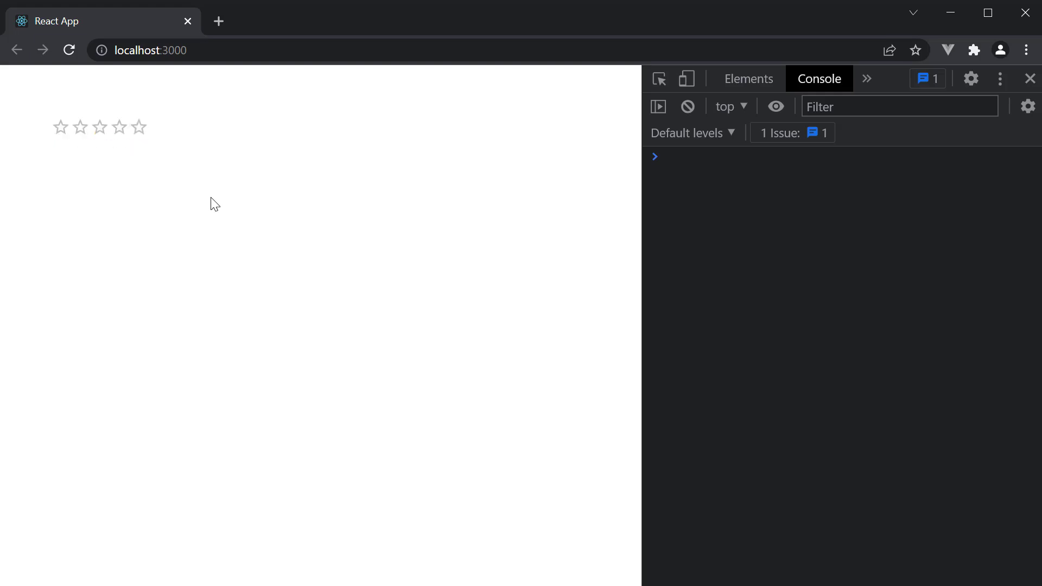
mouse_move(214, 241)
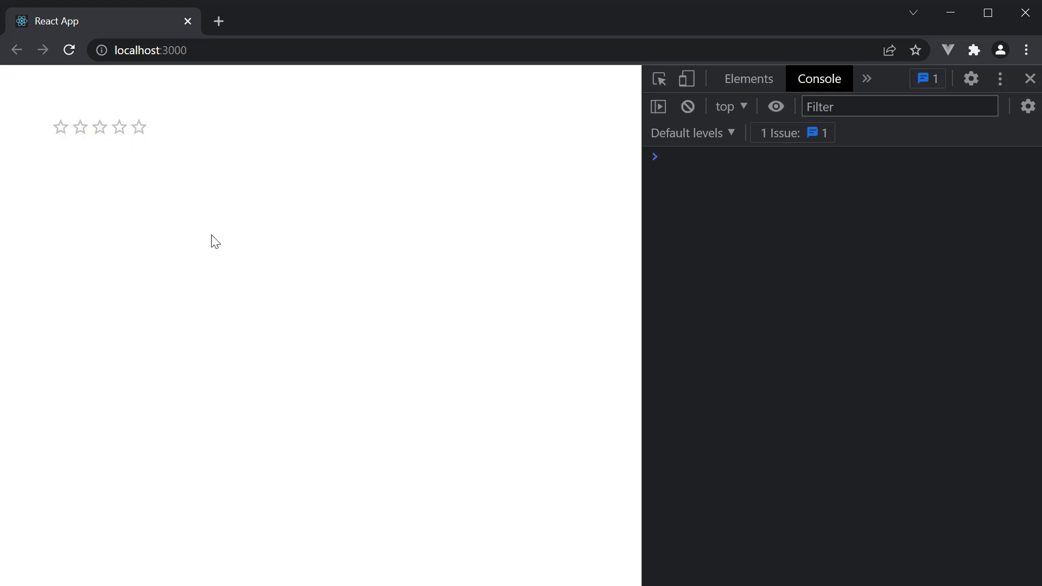
left_click(59, 126)
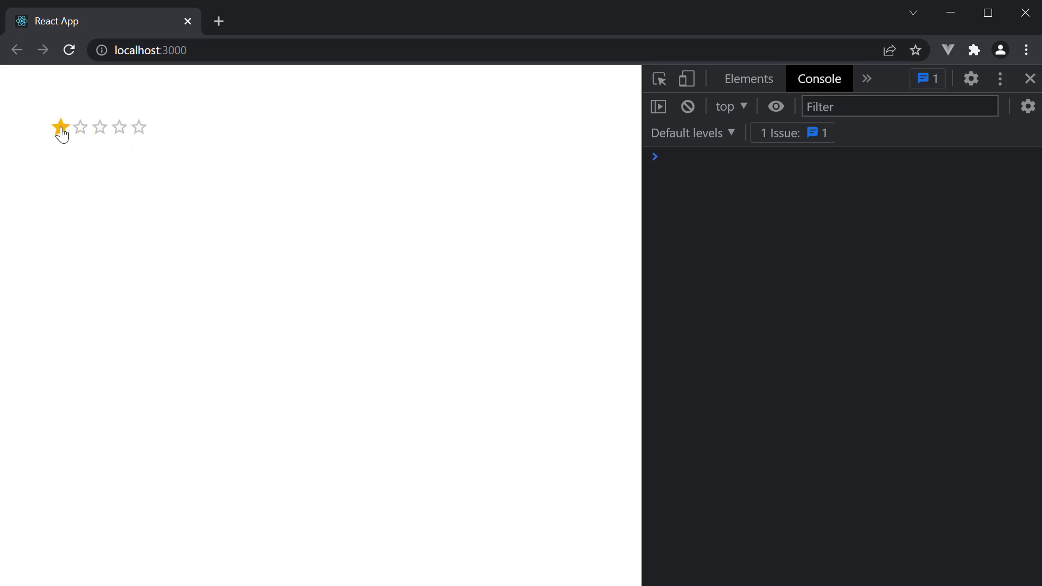
left_click(139, 127)
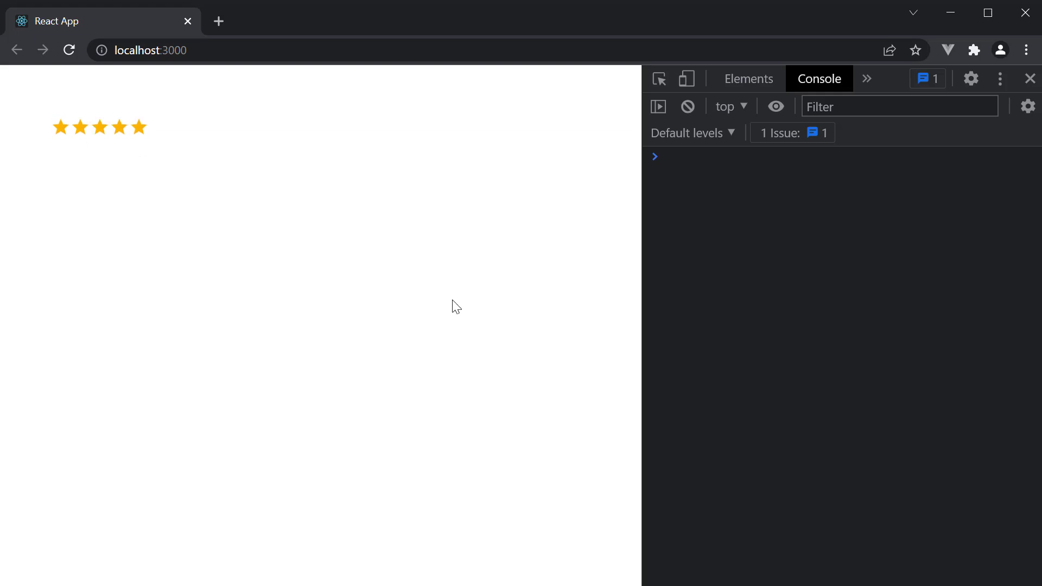
mouse_move(275, 249)
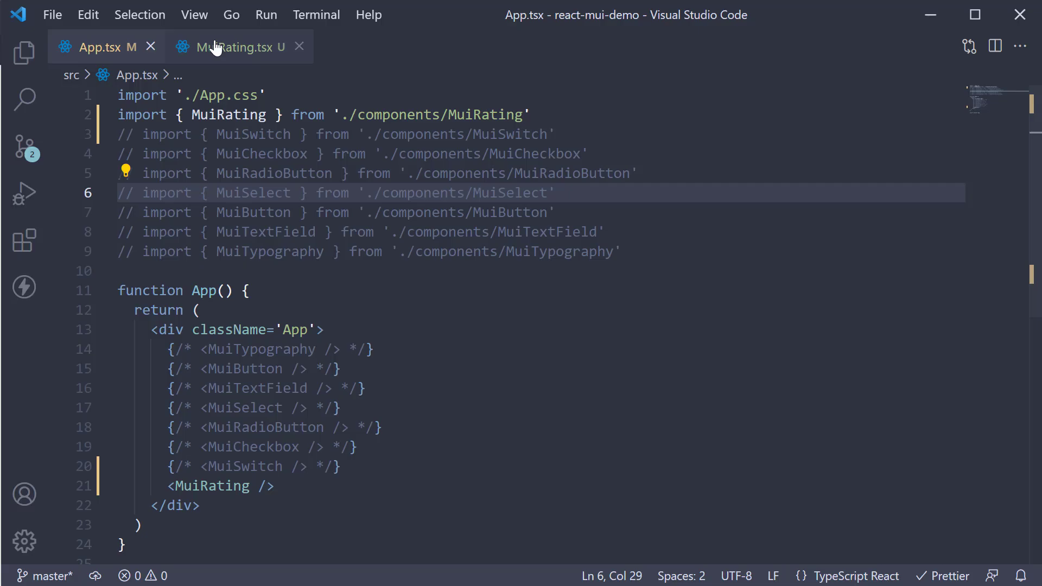
Import useState from react and declare a value state typed number | null, starting at null.
left_click(229, 47)
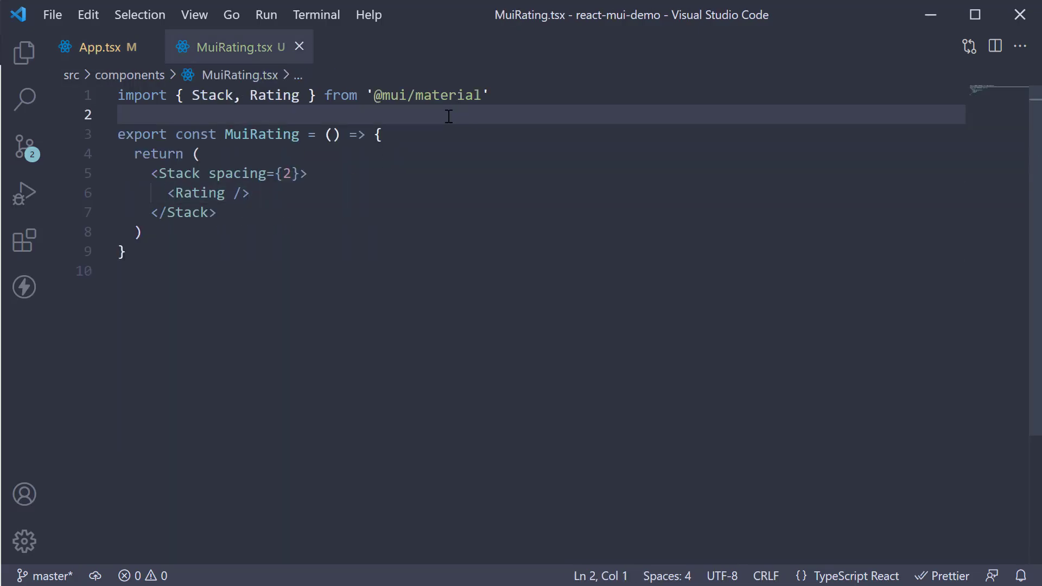
type("import { useState } from 'react'")
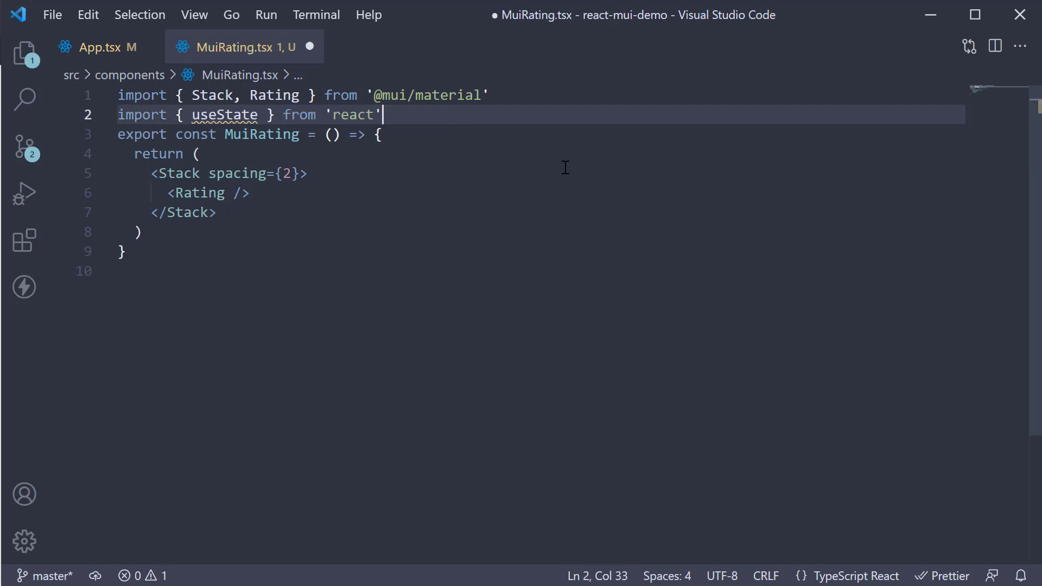
key("Enter")
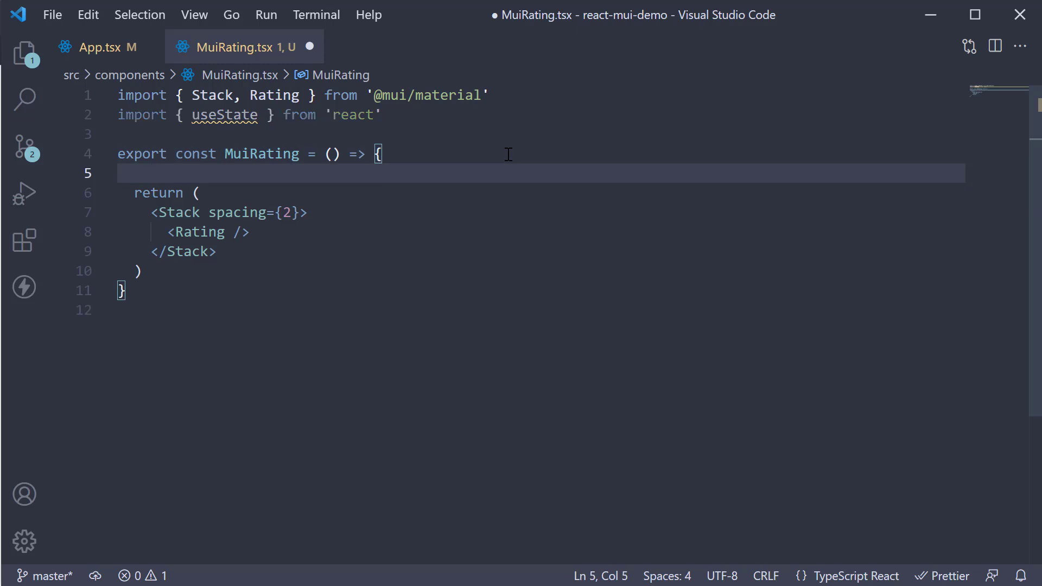
type("const [first, setfirst] = useState(second)")
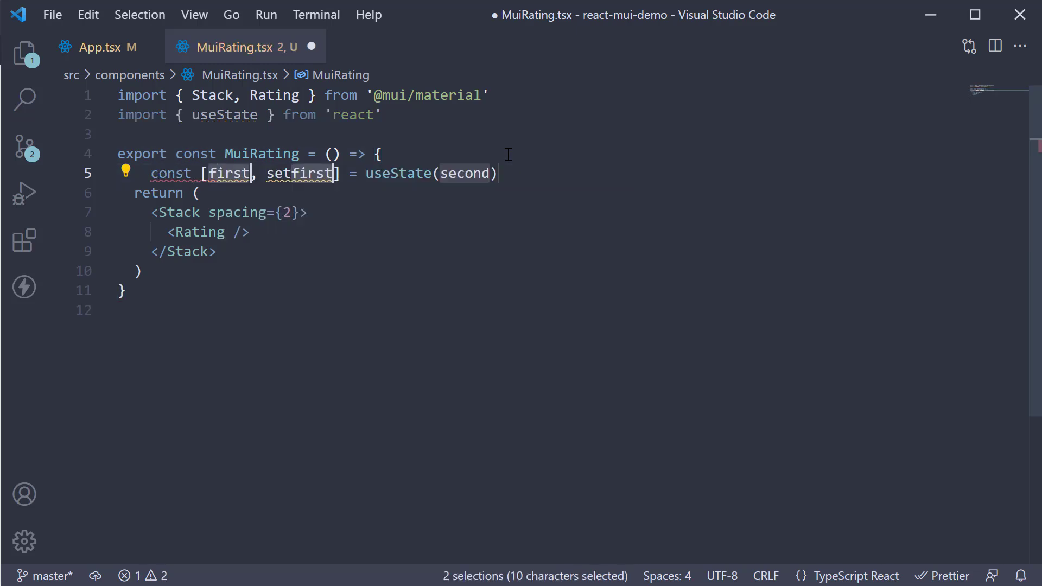
type("value")
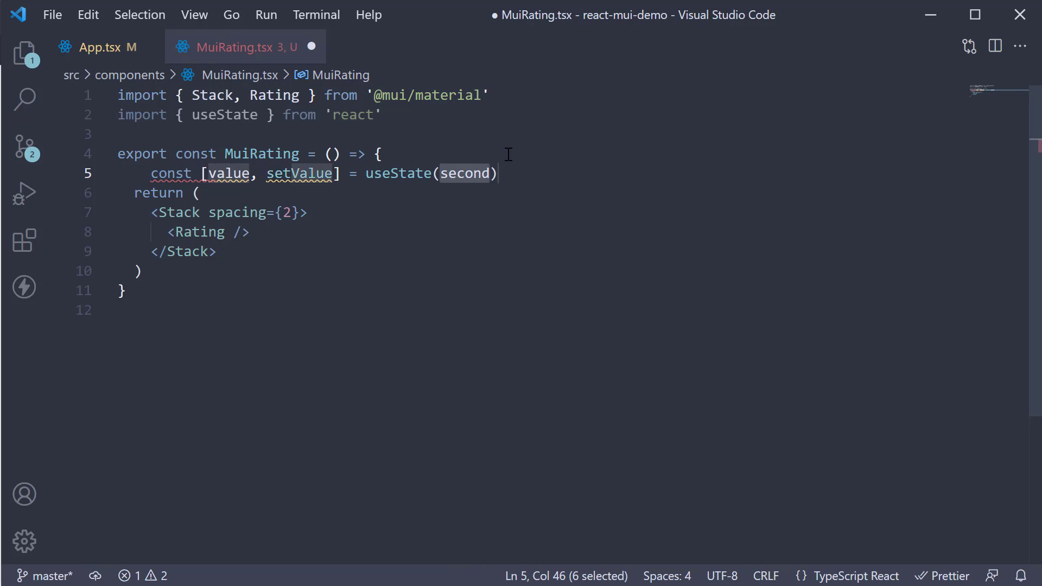
type("null")
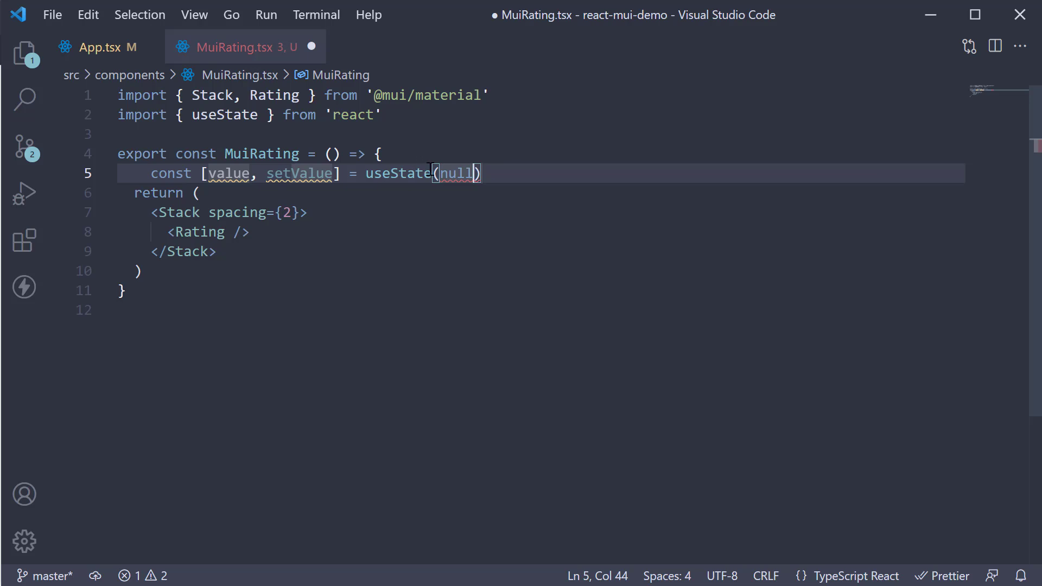
type("<number | null>")
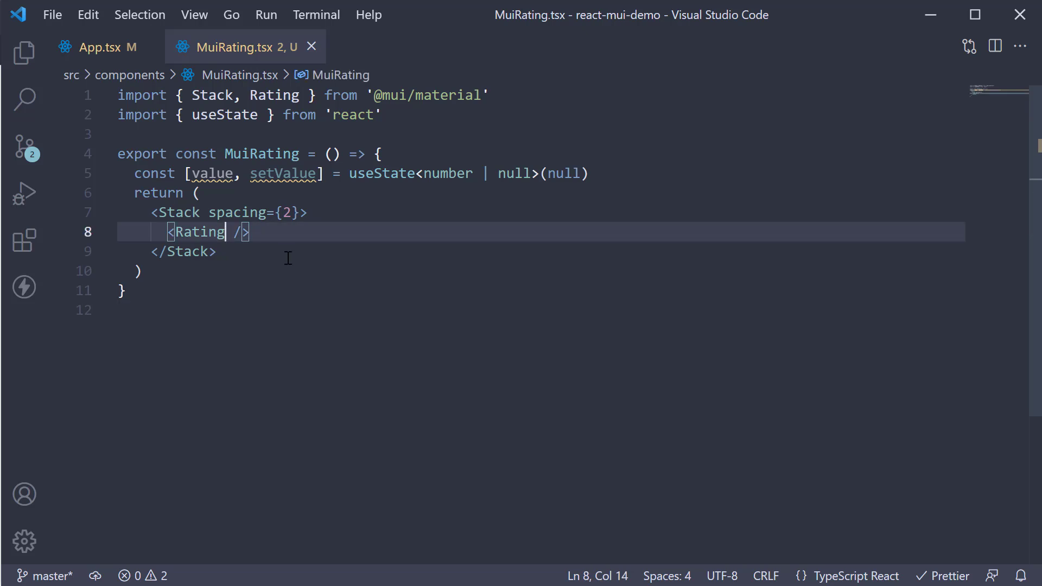
Bind the Rating's value to state, add onChange={handleChange}, and stub an empty handleChange arrow function.
type("value={")
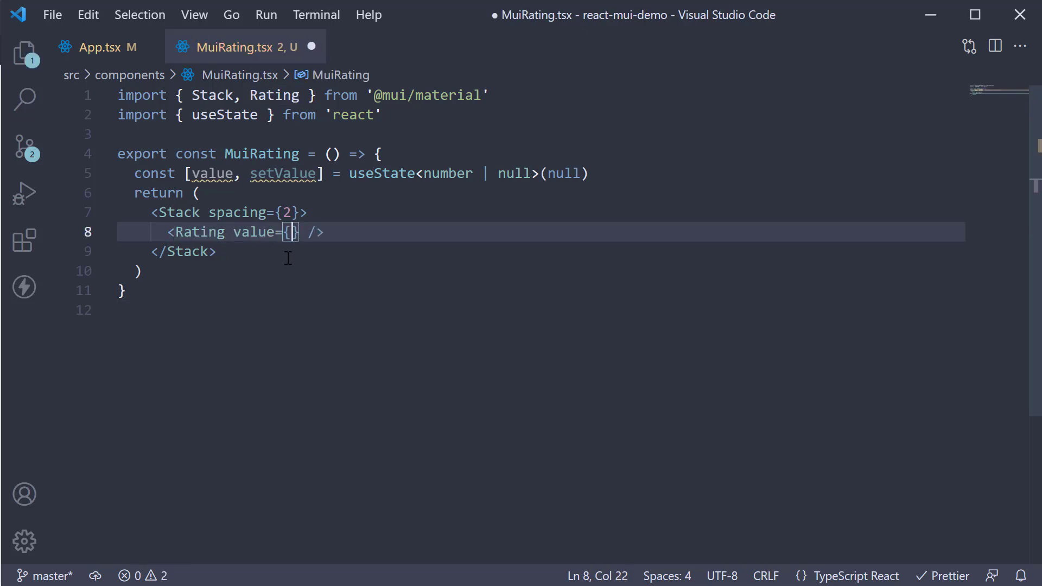
type("value")
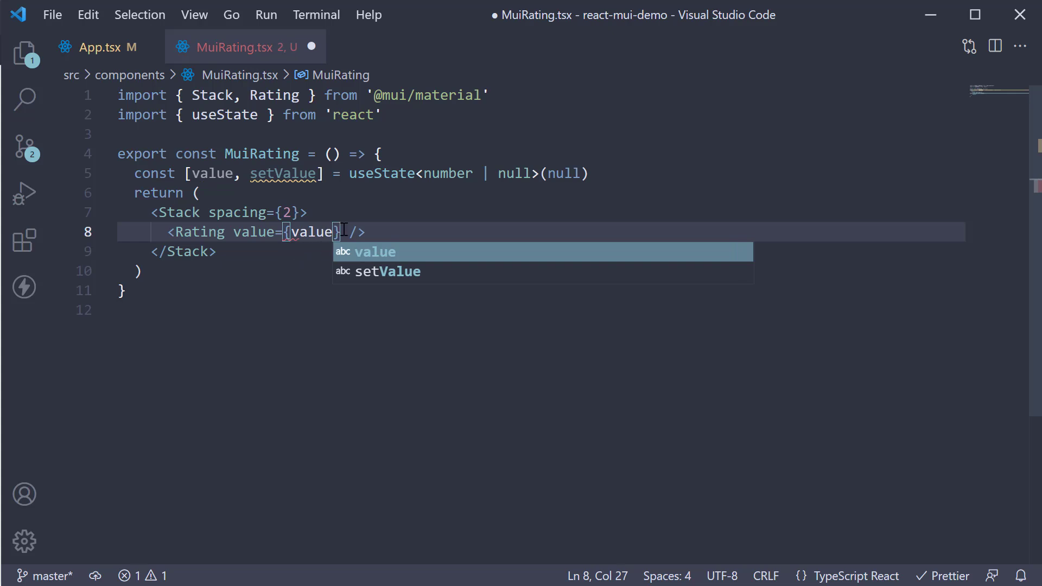
type("onCh")
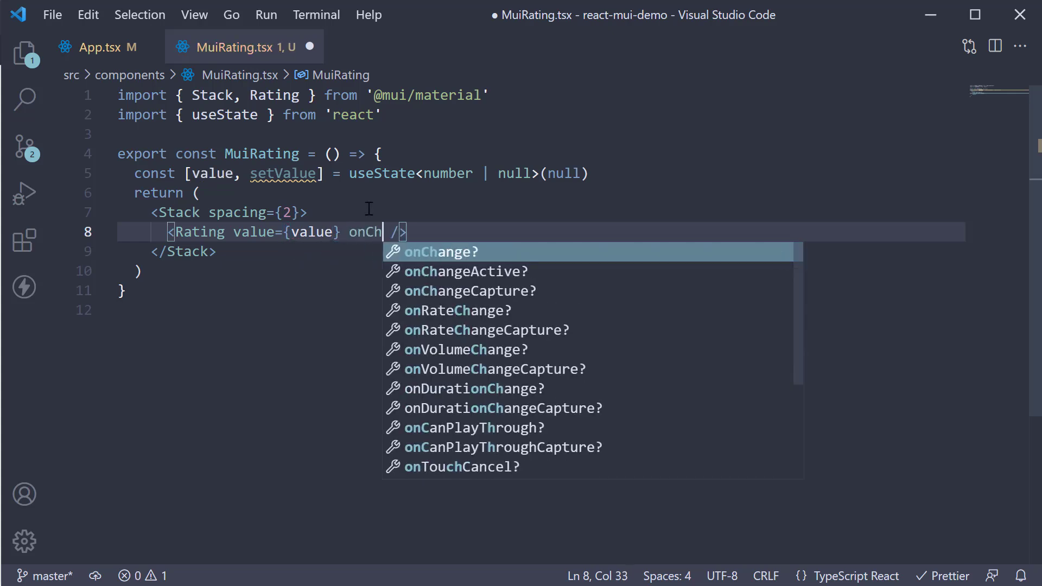
key("Tab")
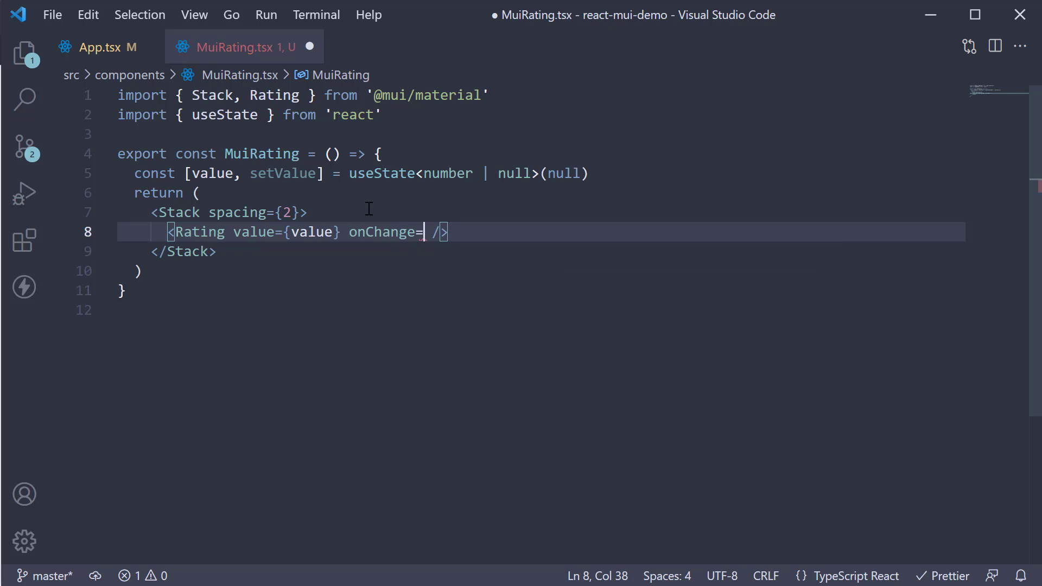
type("{handle")
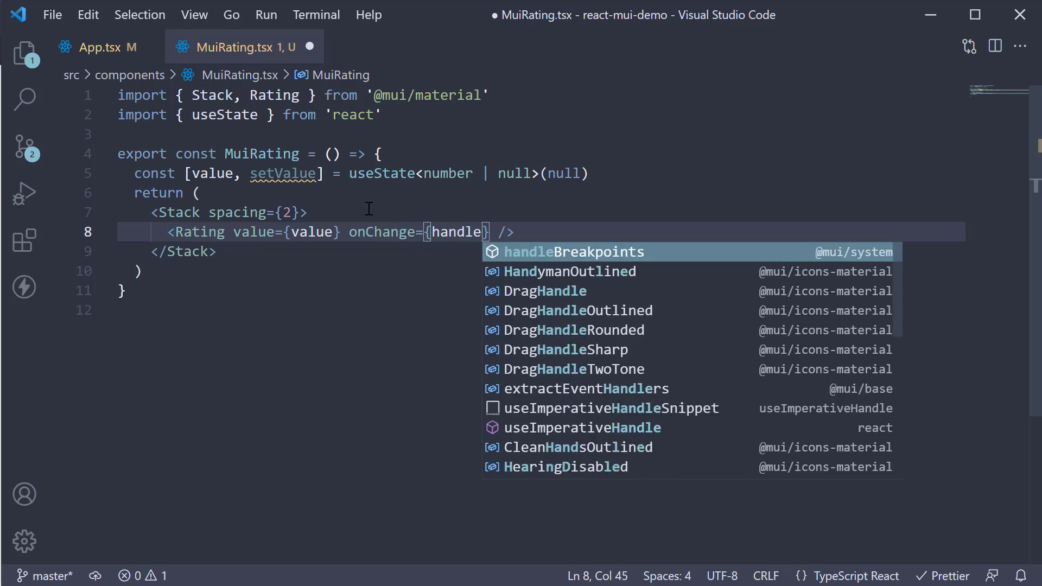
type("Change")
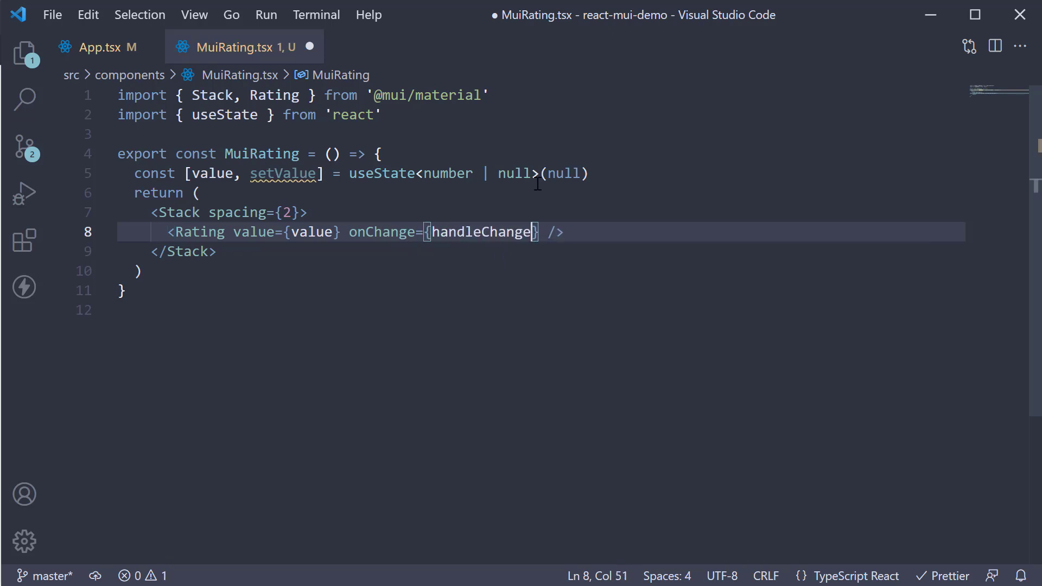
type("c")
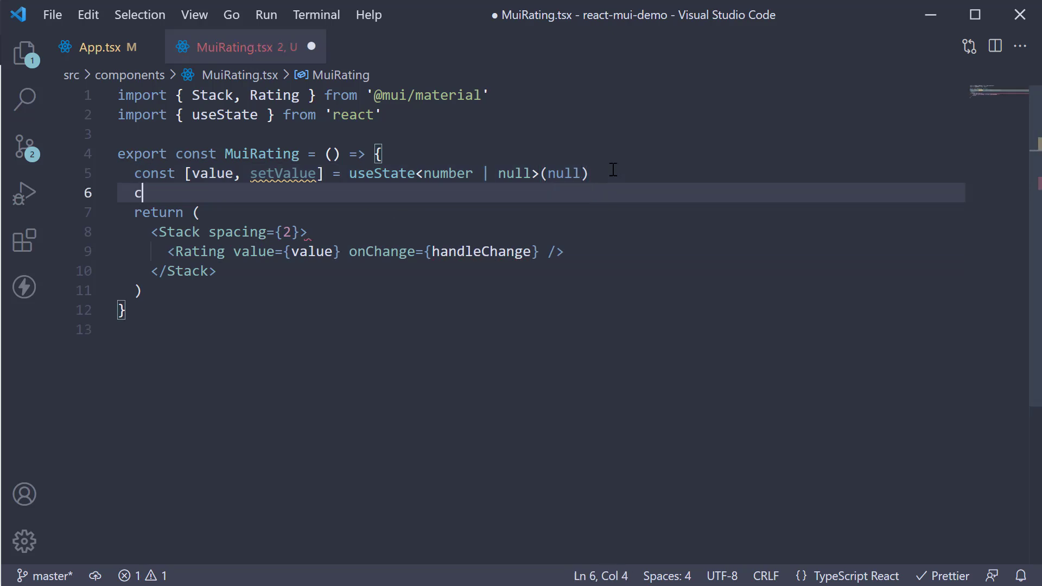
type("onst handleChange")
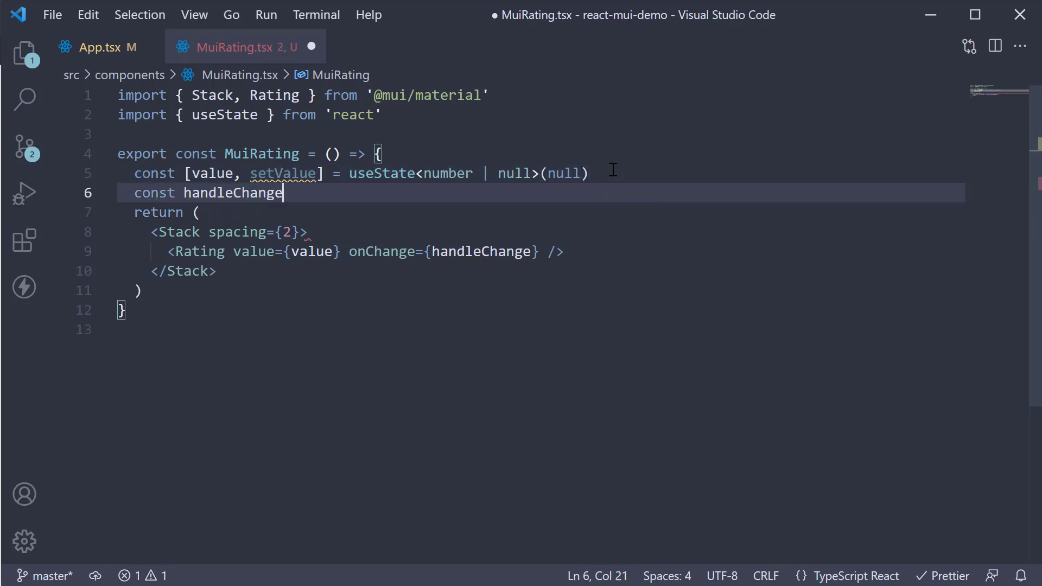
type("= () =>")
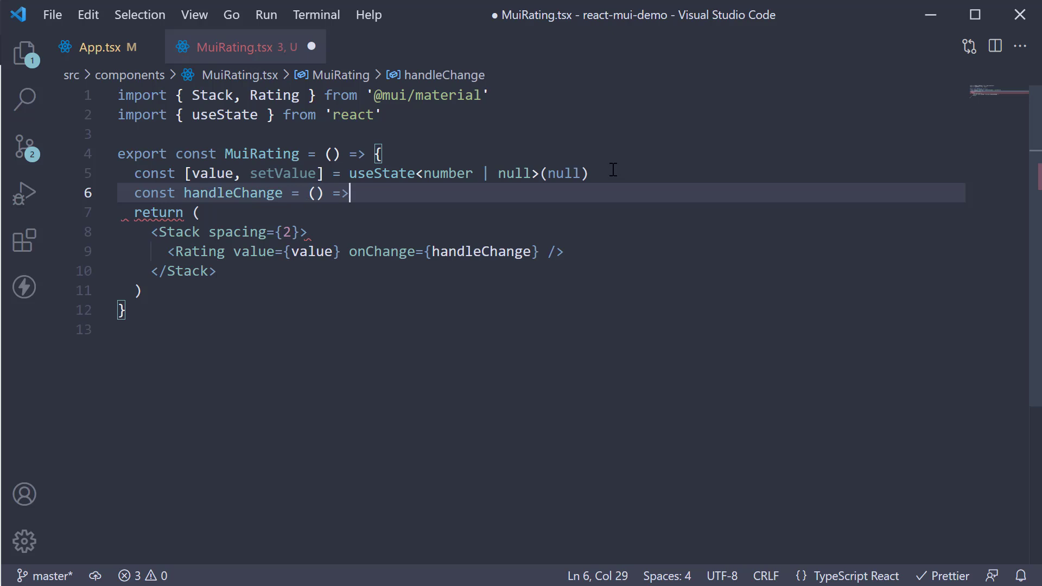
type("{")
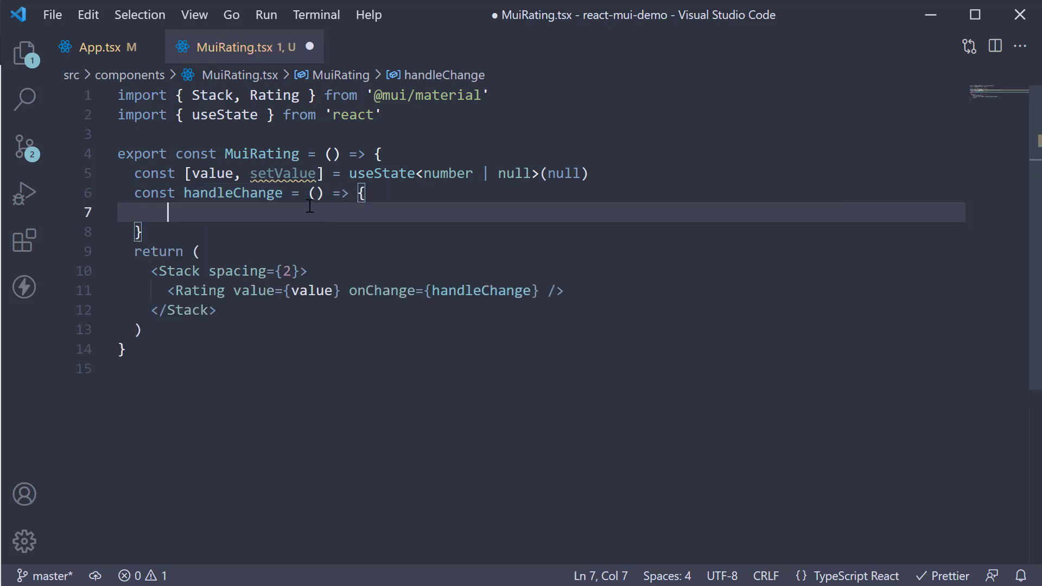
Give handleChange (_event: React.ChangeEvent, newValue: number | null) parameters, call setValue(newValue), and save.
left_click(312, 193)
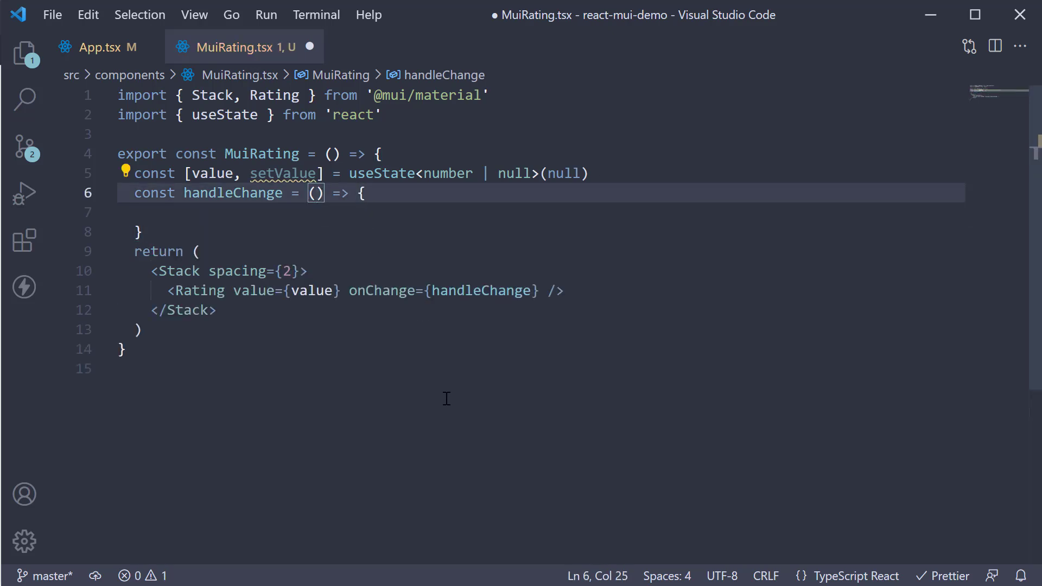
type("_event")
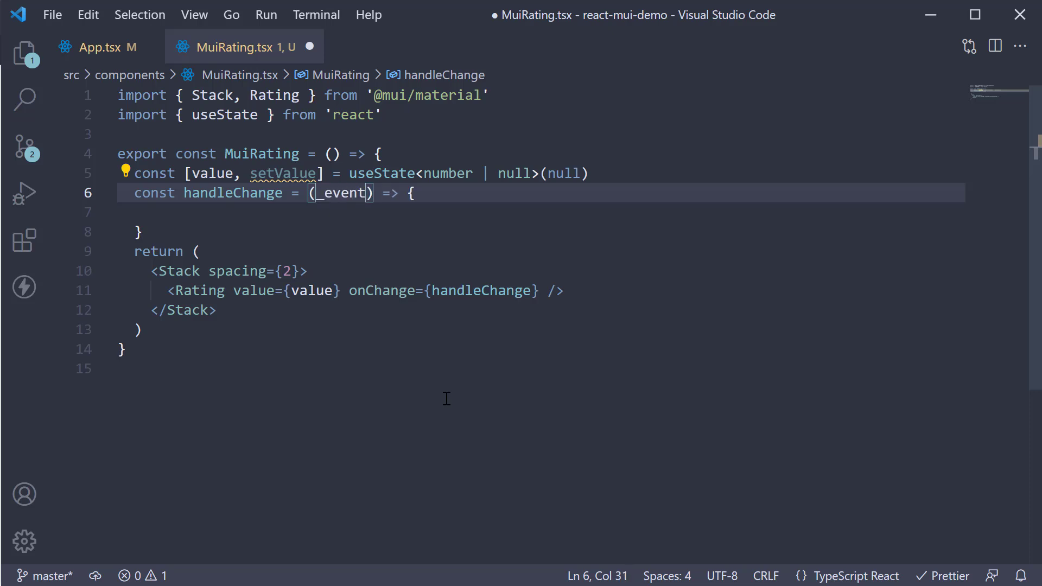
type(": React.C")
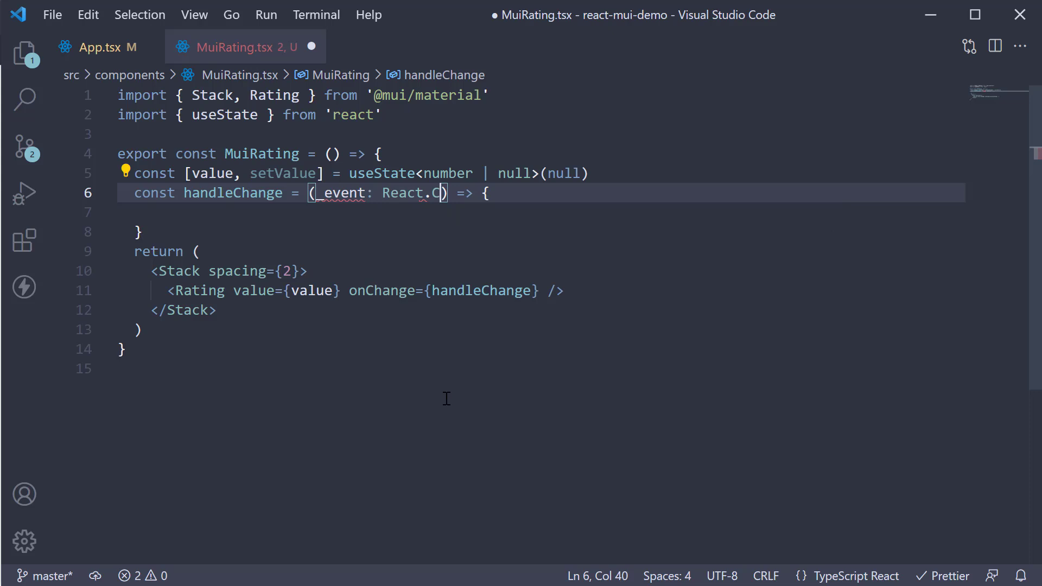
type("hangeEve")
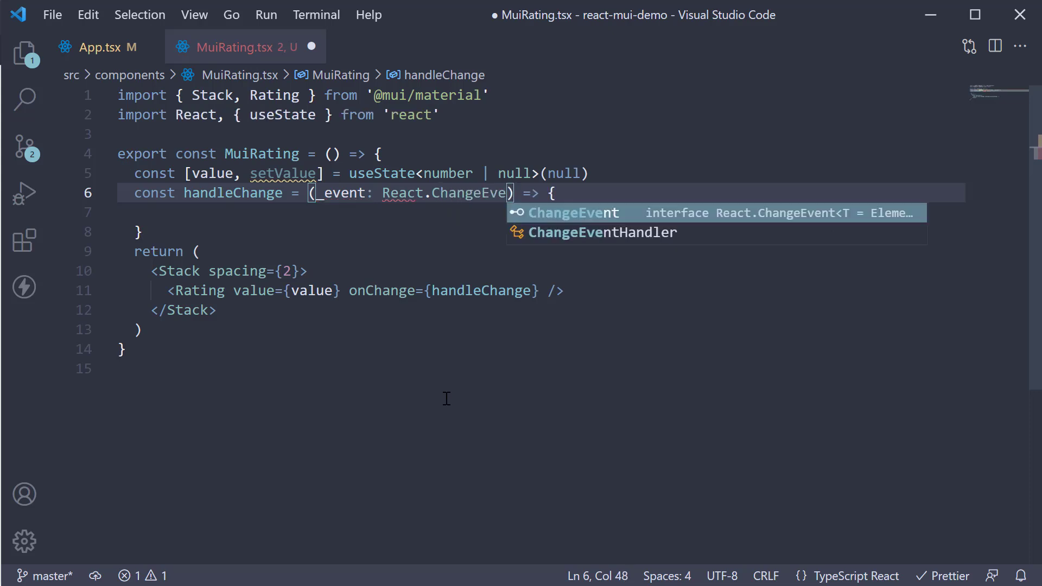
type("nt<{}>,")
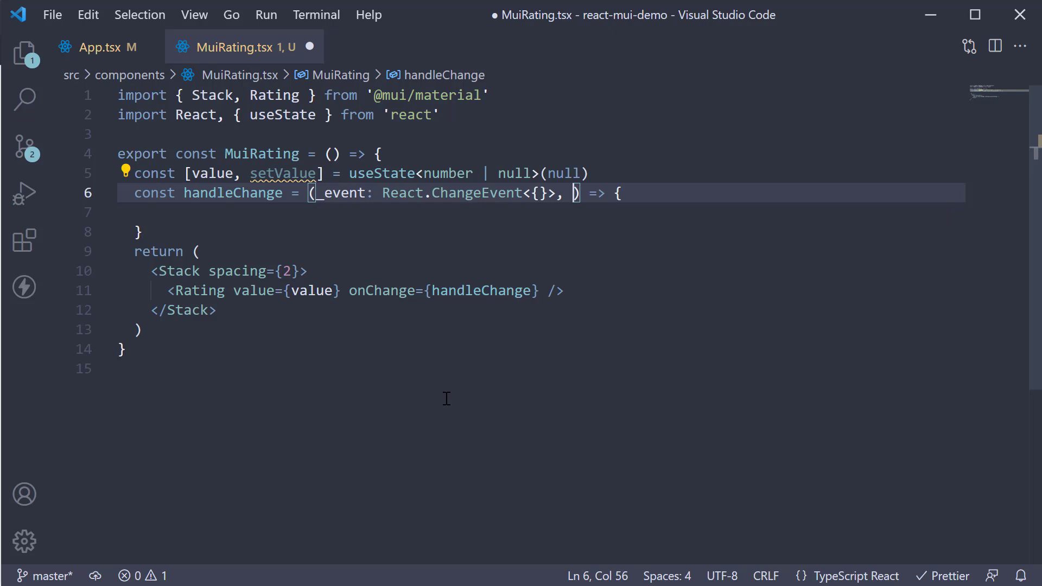
type("newValue: number | nu")
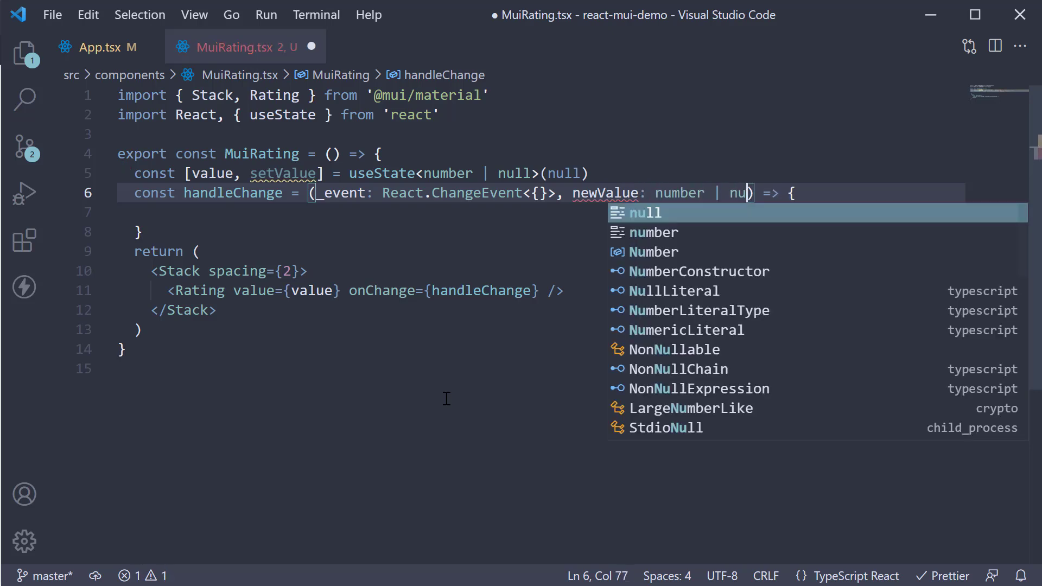
type("ll")
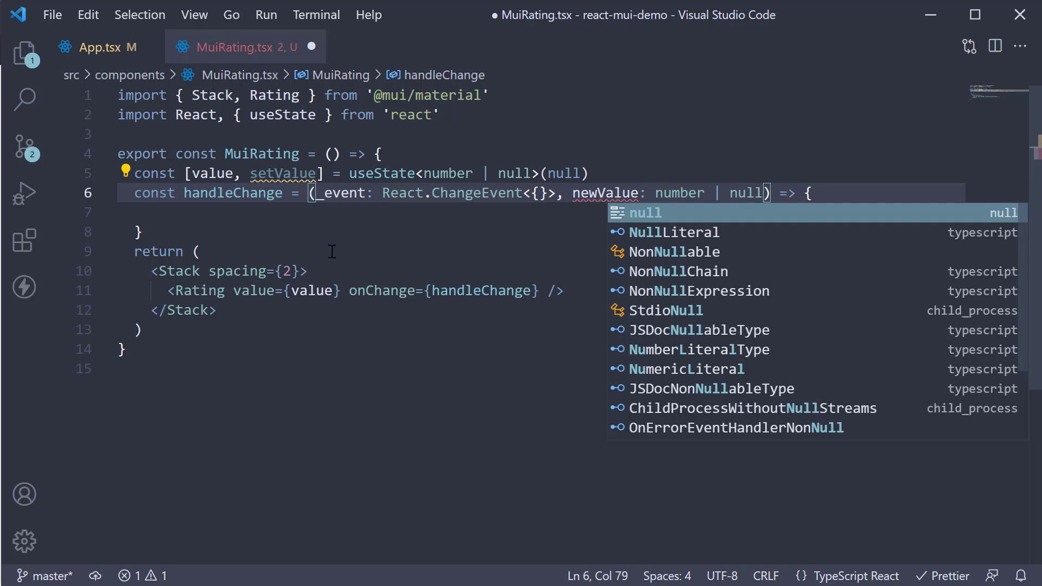
type("set")
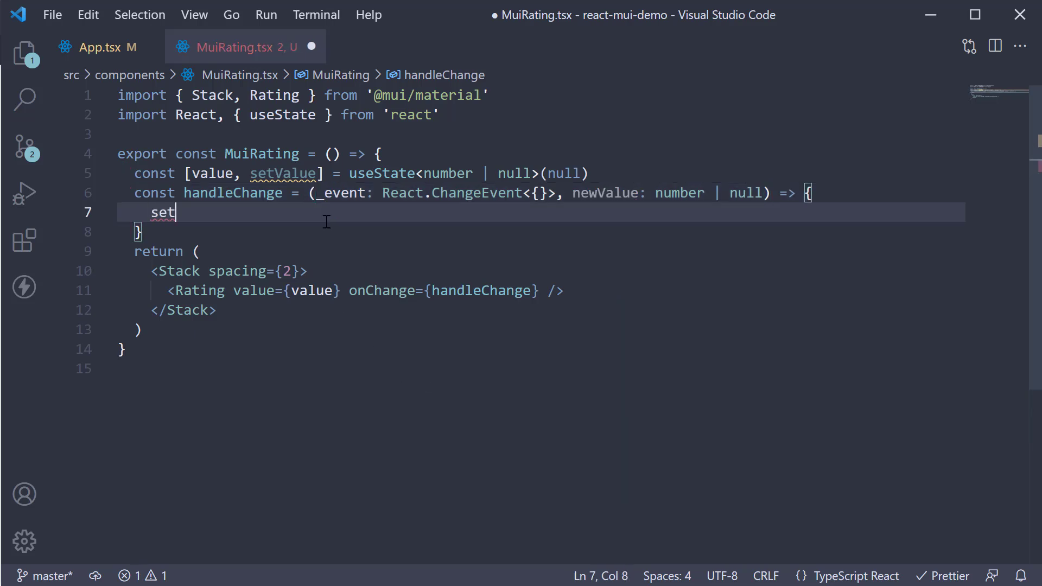
type("Value(")
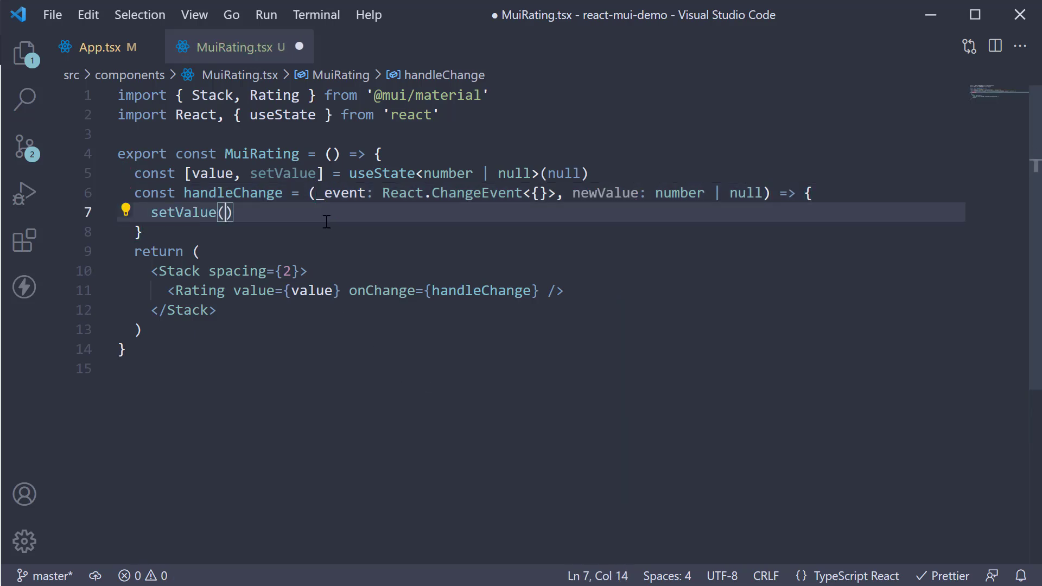
type("newValue")
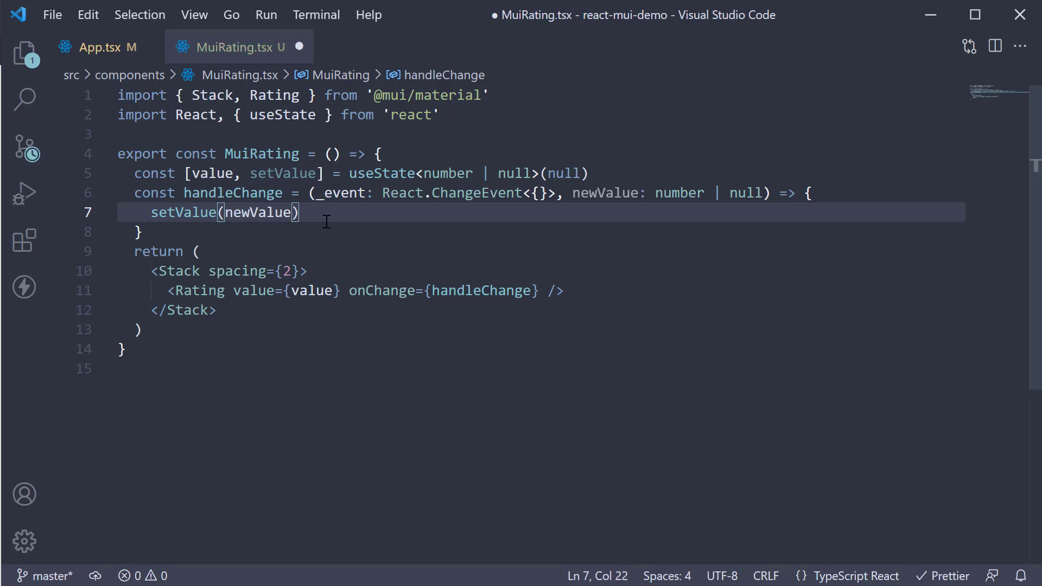
key("ctrl+s")
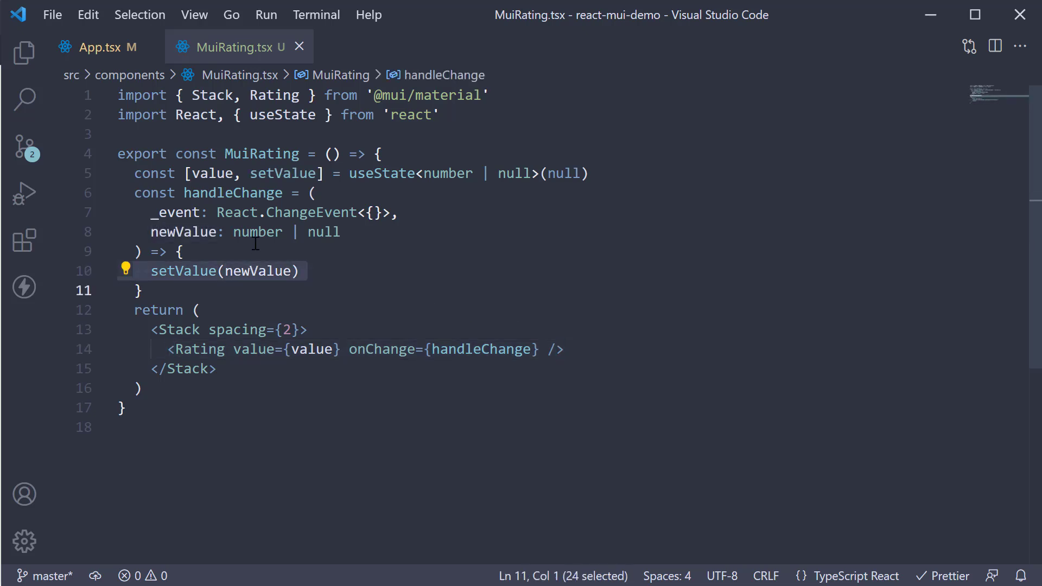
mouse_move(323, 278)
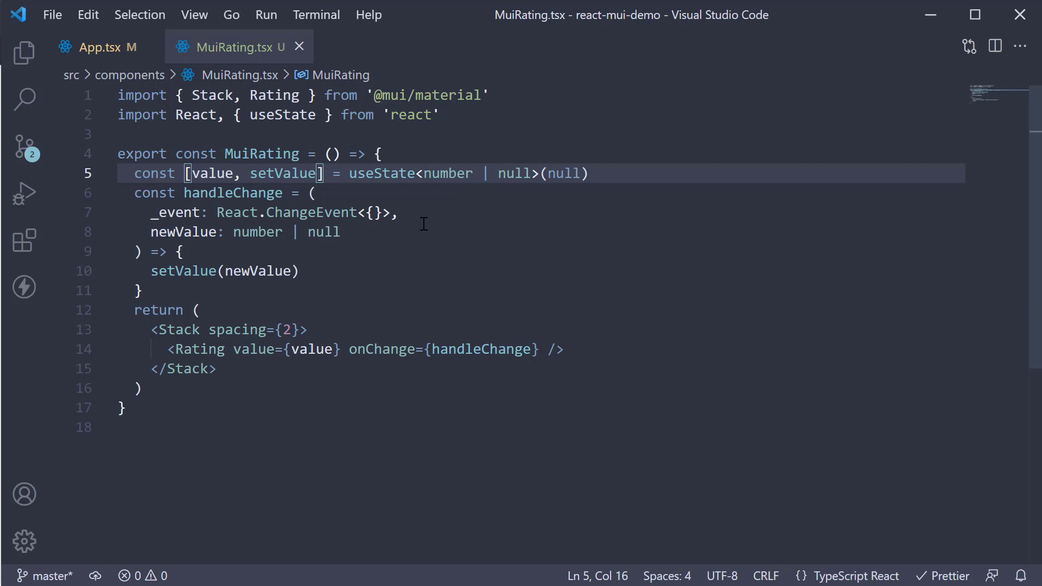
Add a console log of the value, rate five stars, then click again to clear.
type("clg")
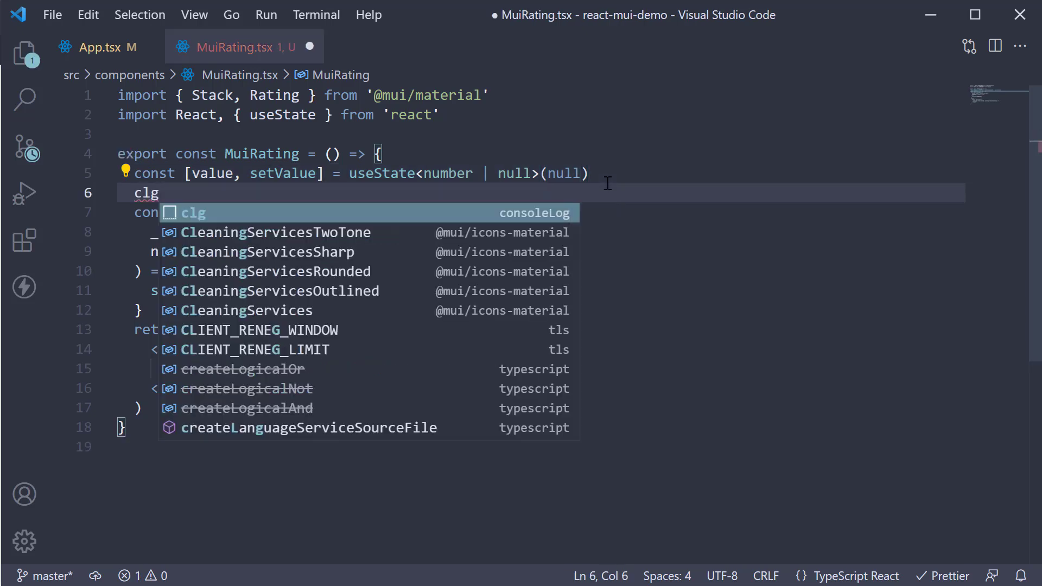
key("Tab")
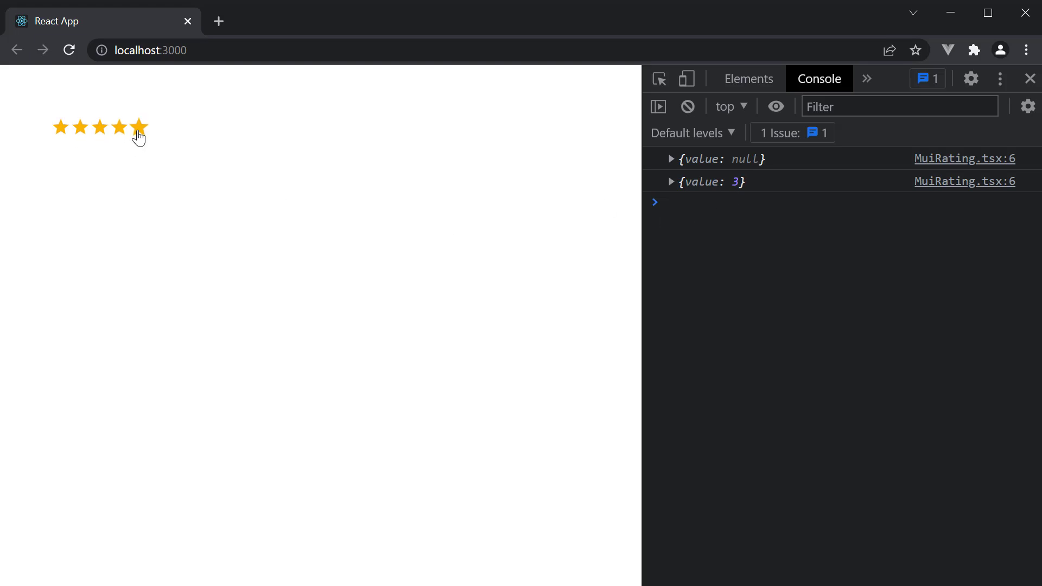
left_click(139, 127)
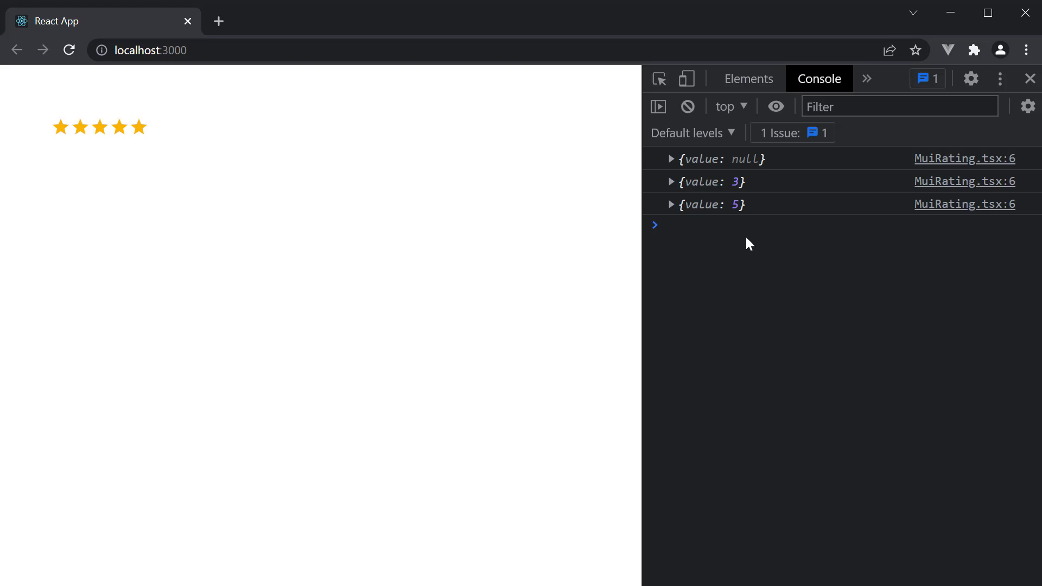
mouse_move(228, 171)
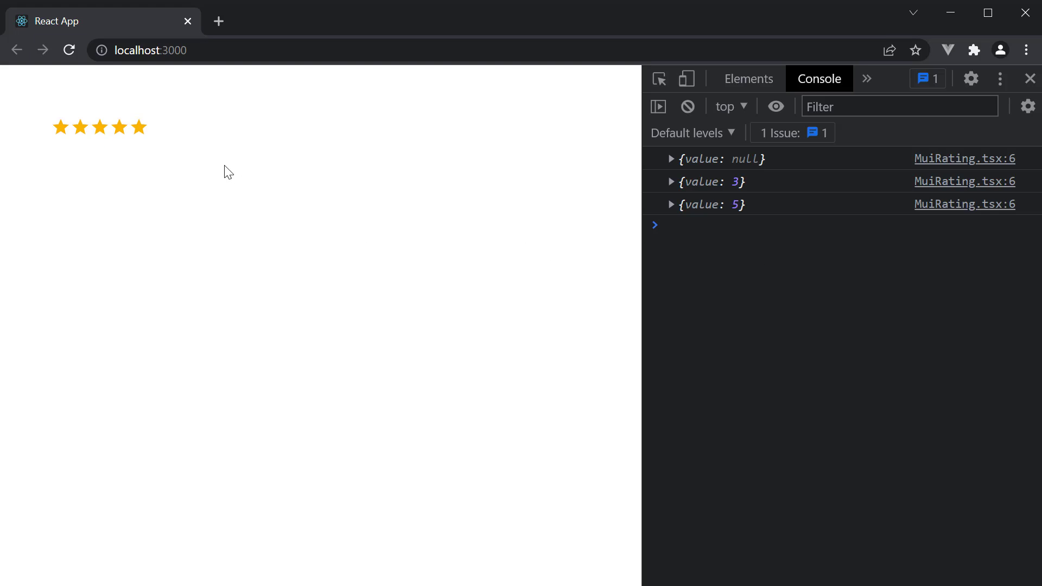
mouse_move(214, 171)
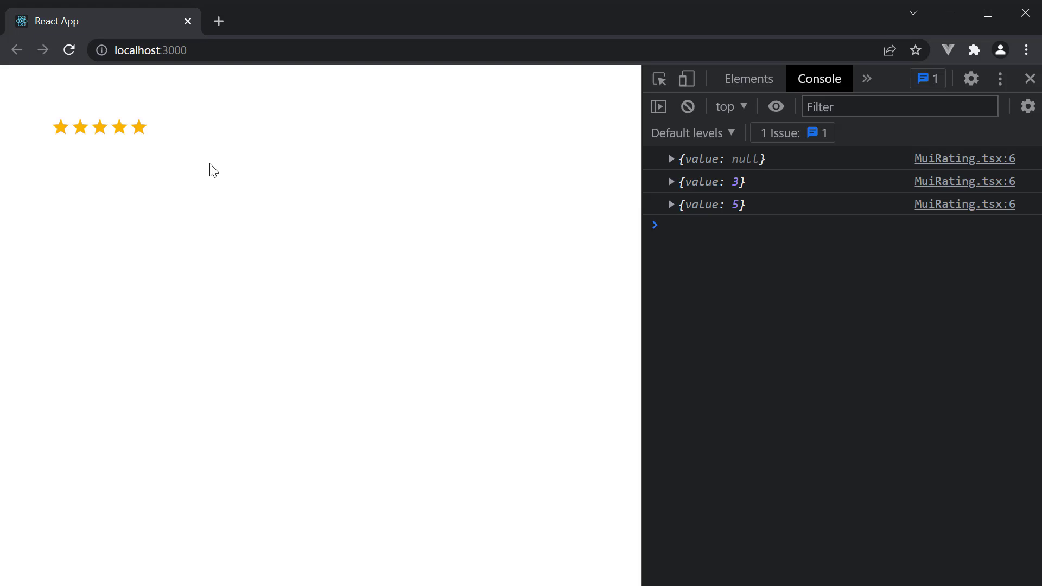
left_click(139, 127)
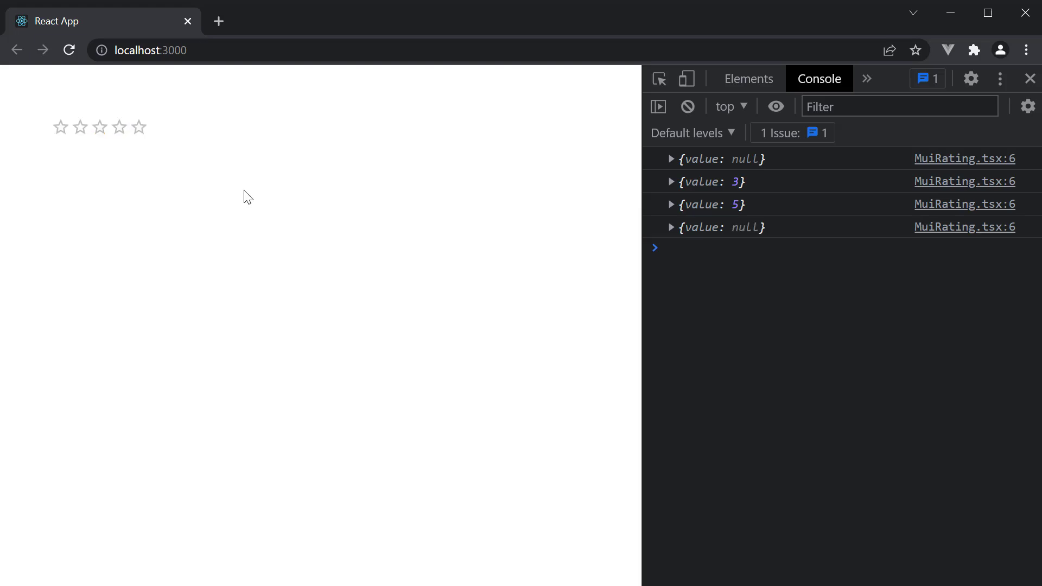
mouse_move(770, 242)
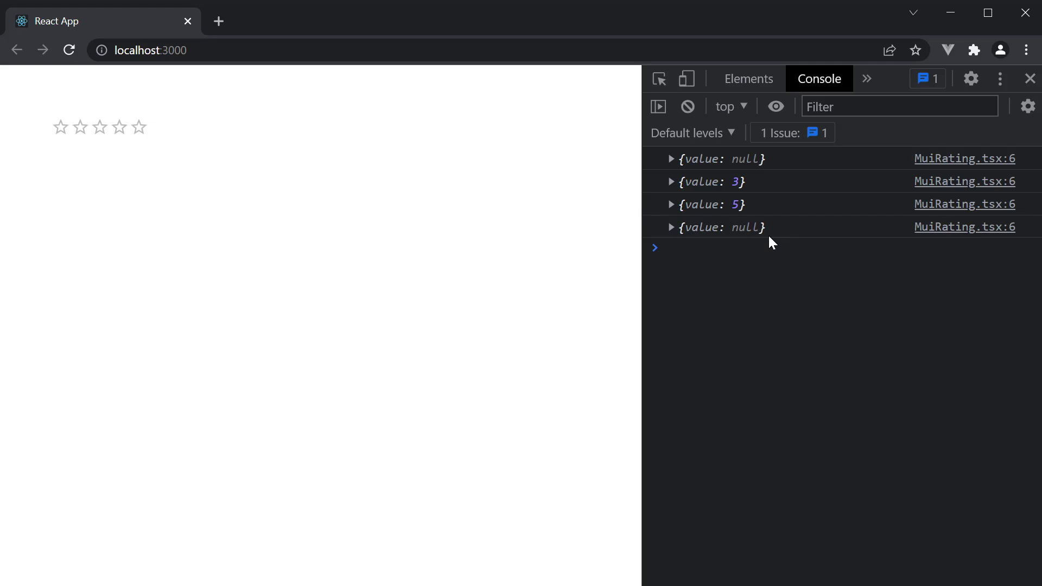
mouse_move(368, 349)
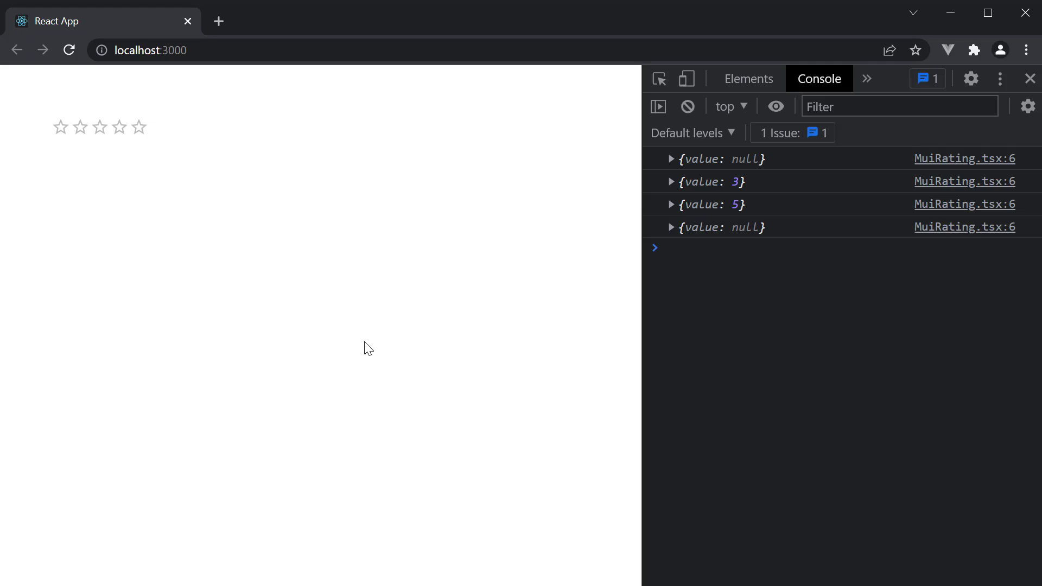
mouse_move(132, 228)
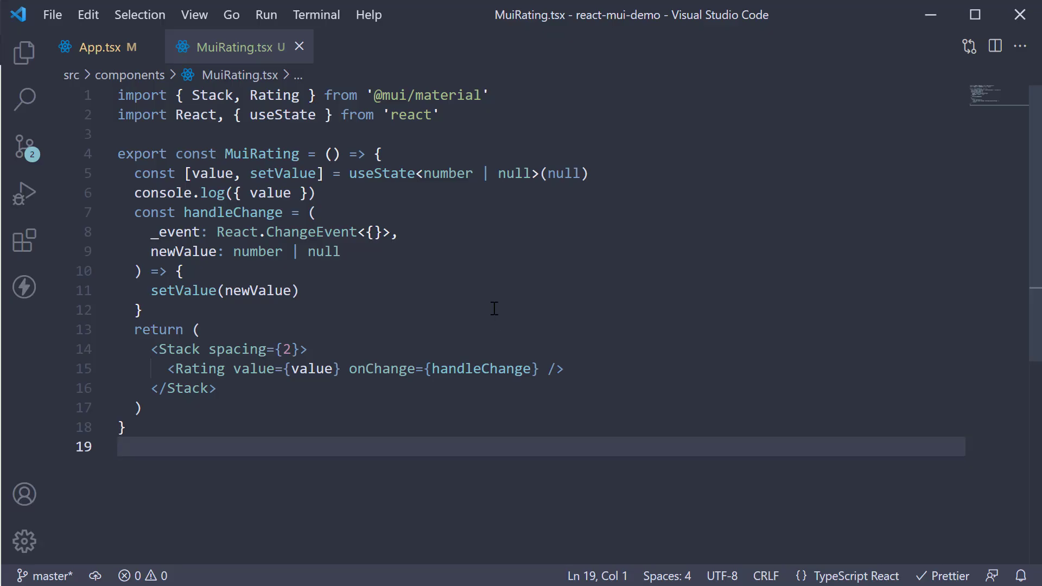
mouse_move(397, 302)
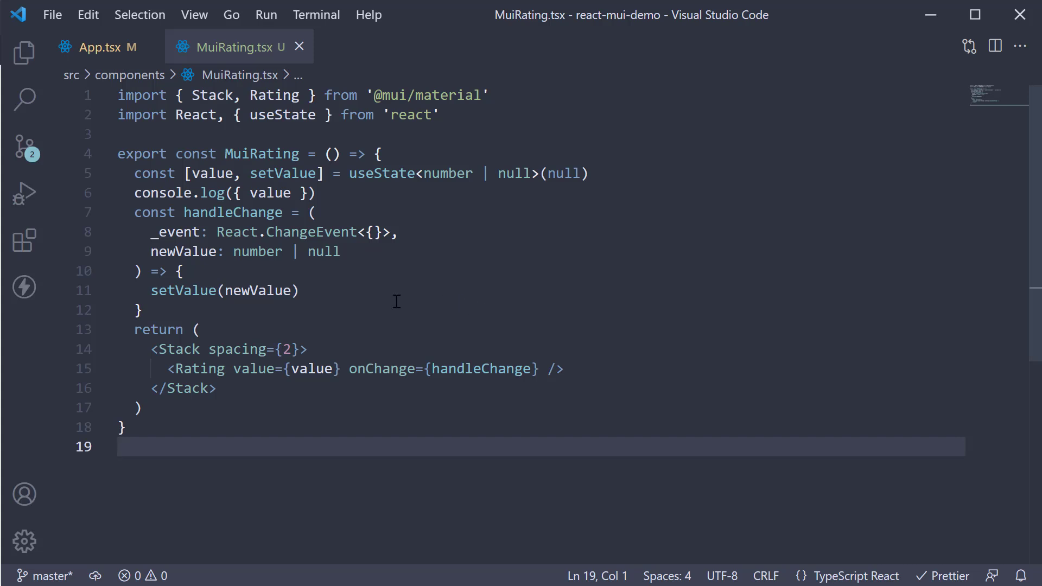
Set precision={0.5} on the Rating, then click half and one-and-a-half stars in Chrome.
type("precision={0")
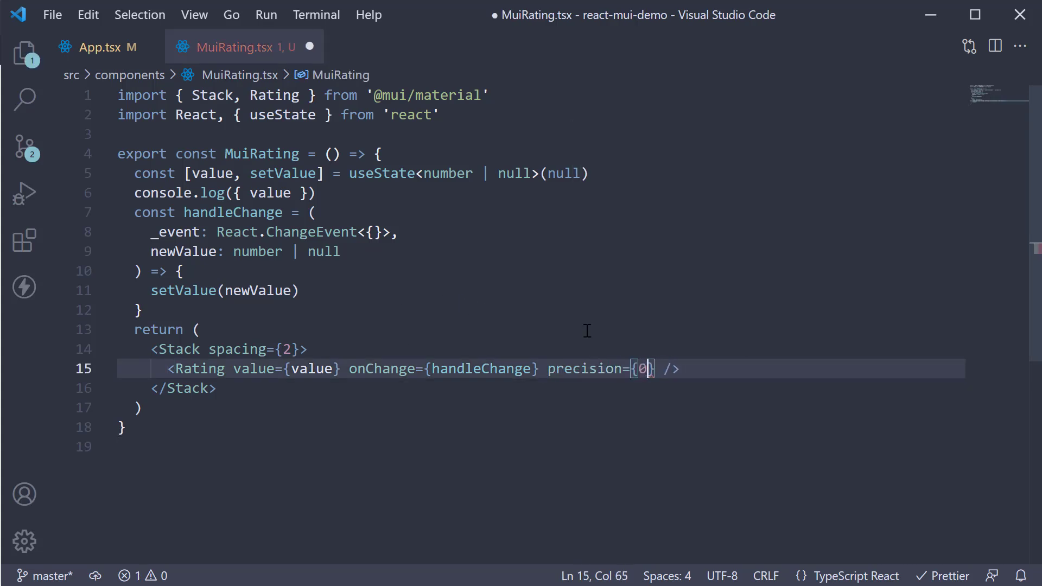
type(".5")
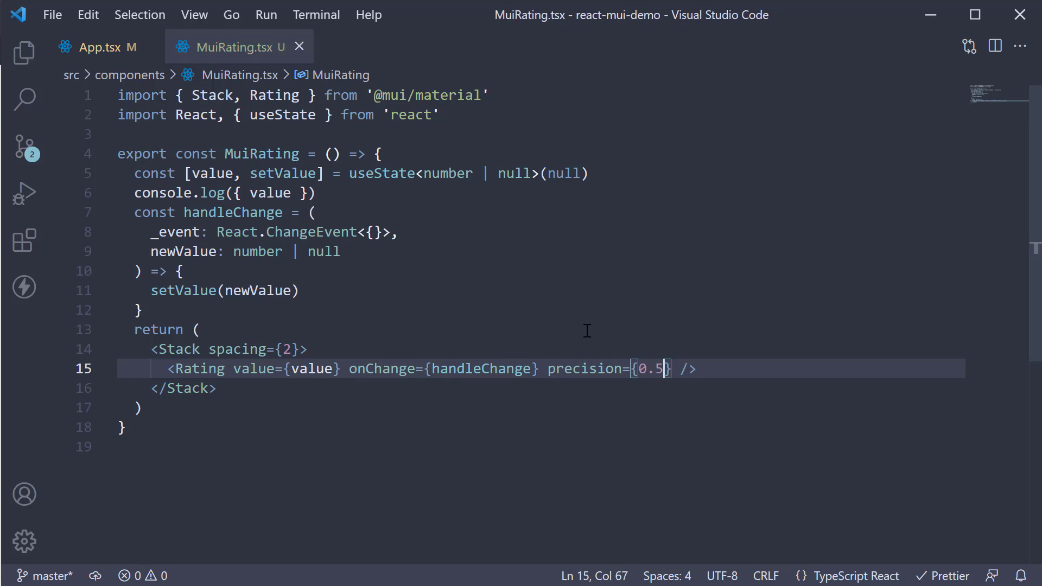
mouse_move(663, 440)
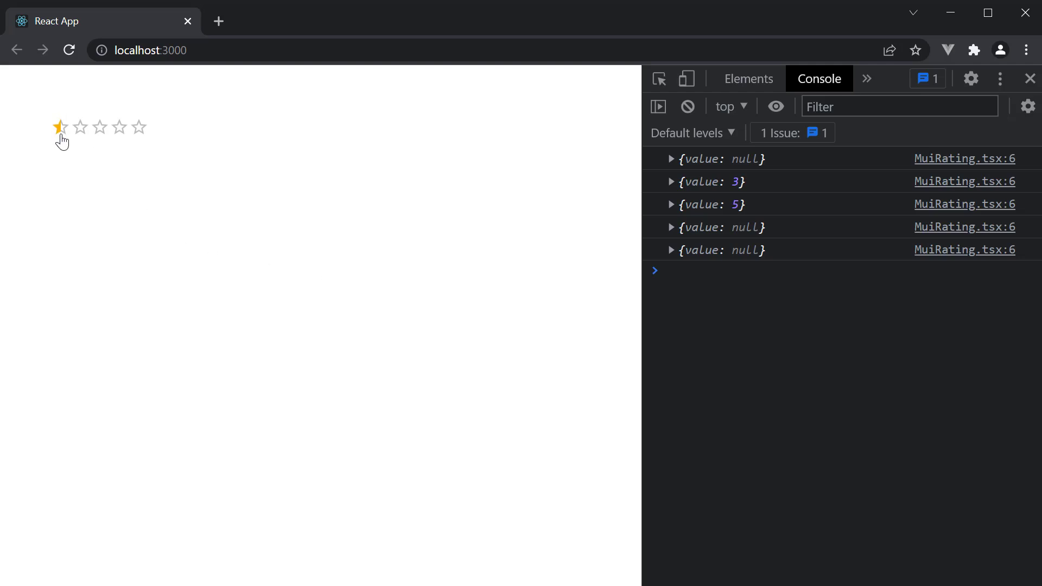
left_click(59, 127)
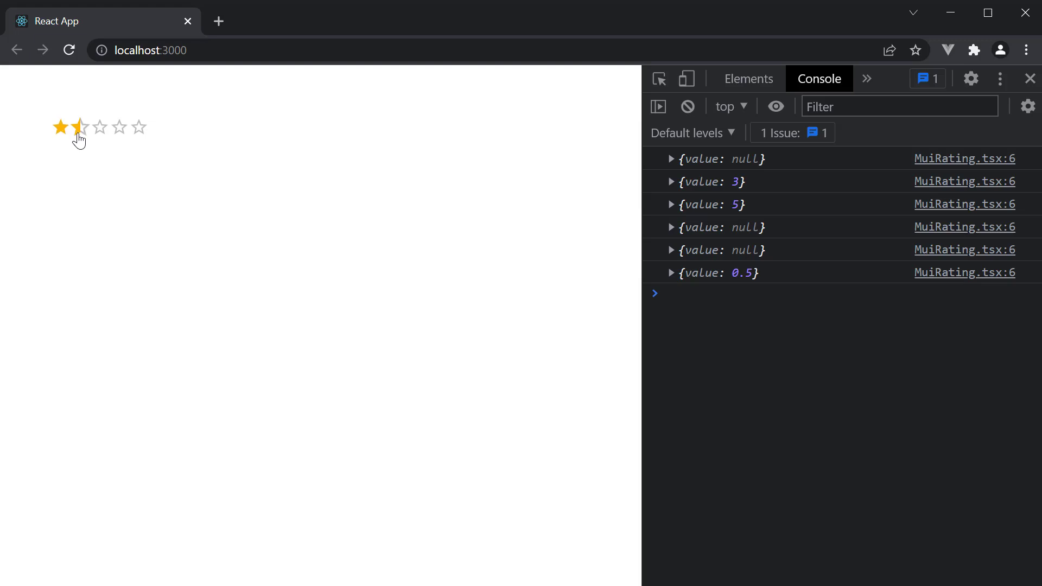
left_click(82, 127)
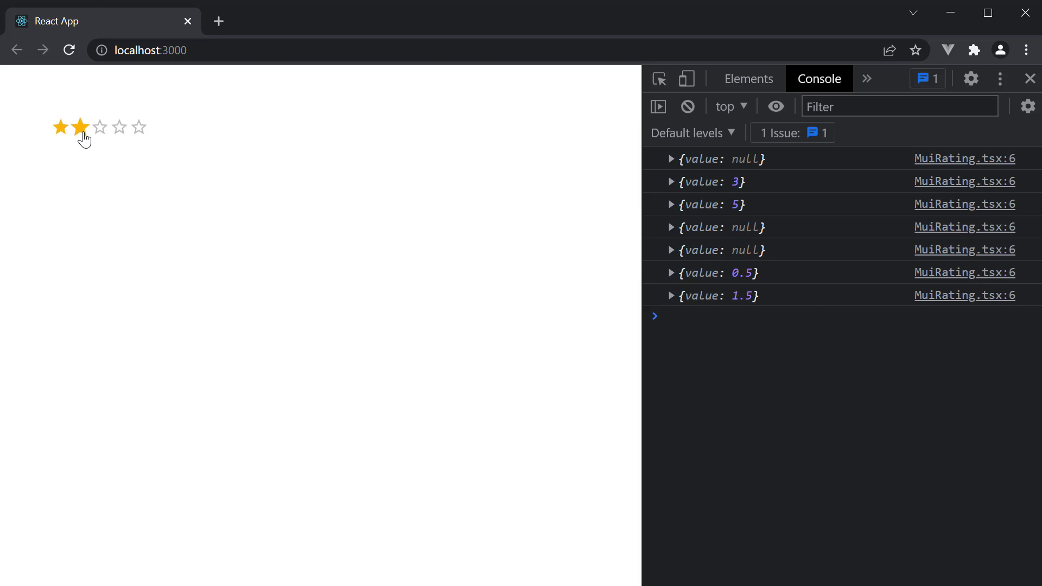
left_click(98, 127)
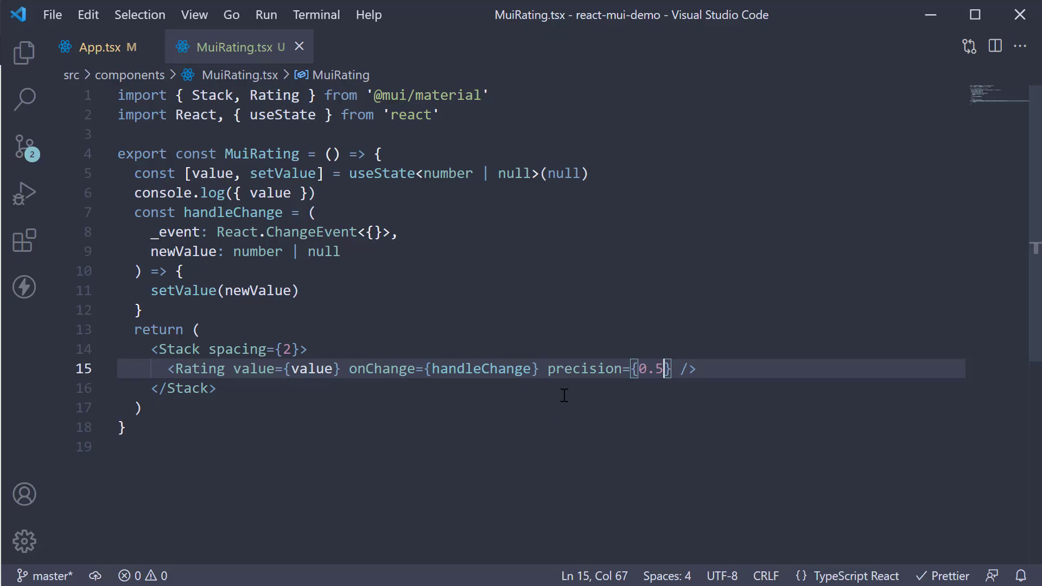
mouse_move(683, 442)
type("siz ")
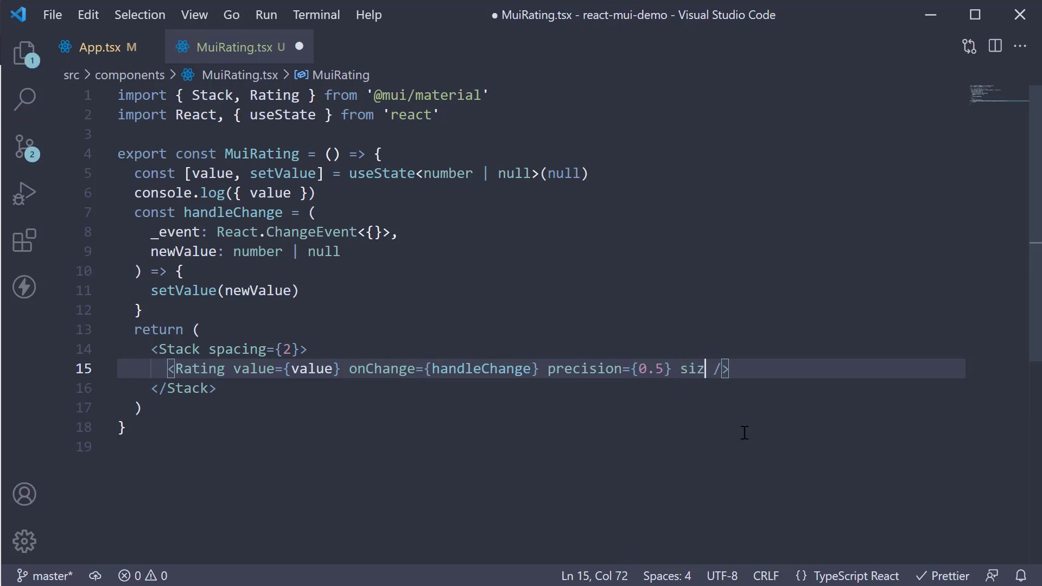
Begin adding size='large' to the Rating after the precision prop.
type("e='large")
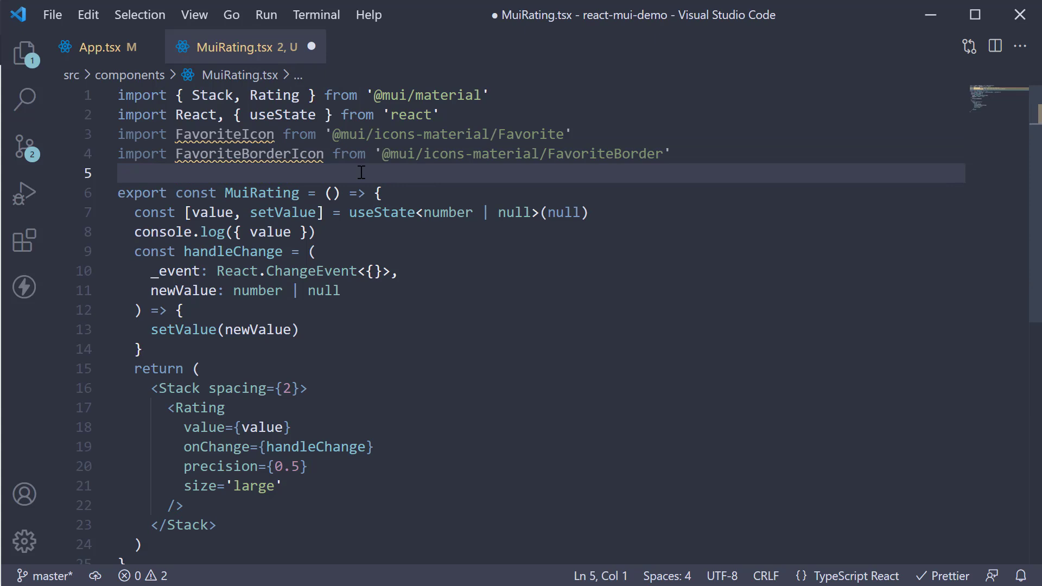
mouse_move(312, 486)
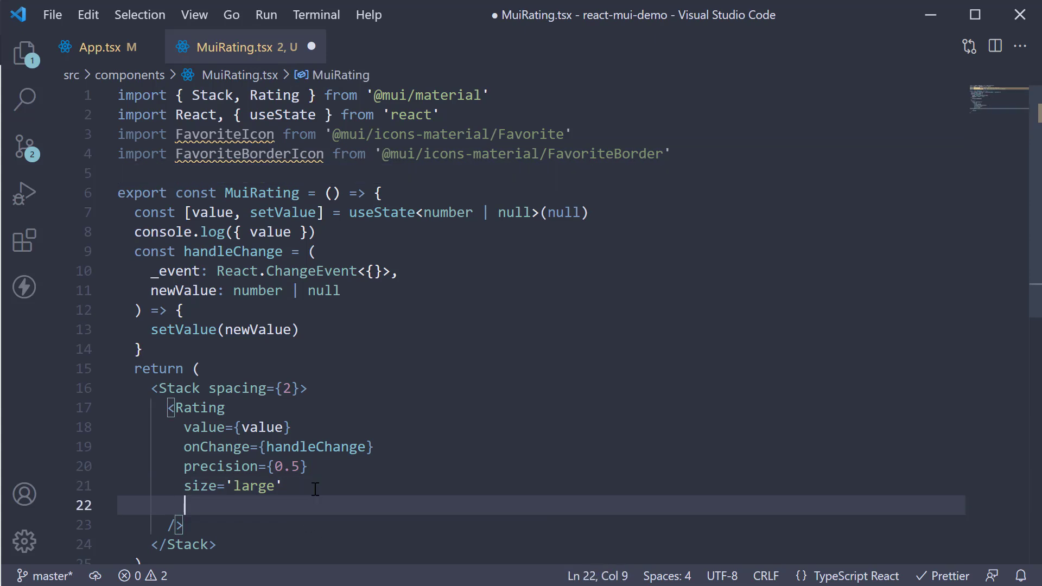
Set icon to FavoriteIcon and emptyIcon to FavoriteBorderIcon, both fontSize='inherit', and check the hearts in Chrome.
type("icon={<FavouriteIcon />")
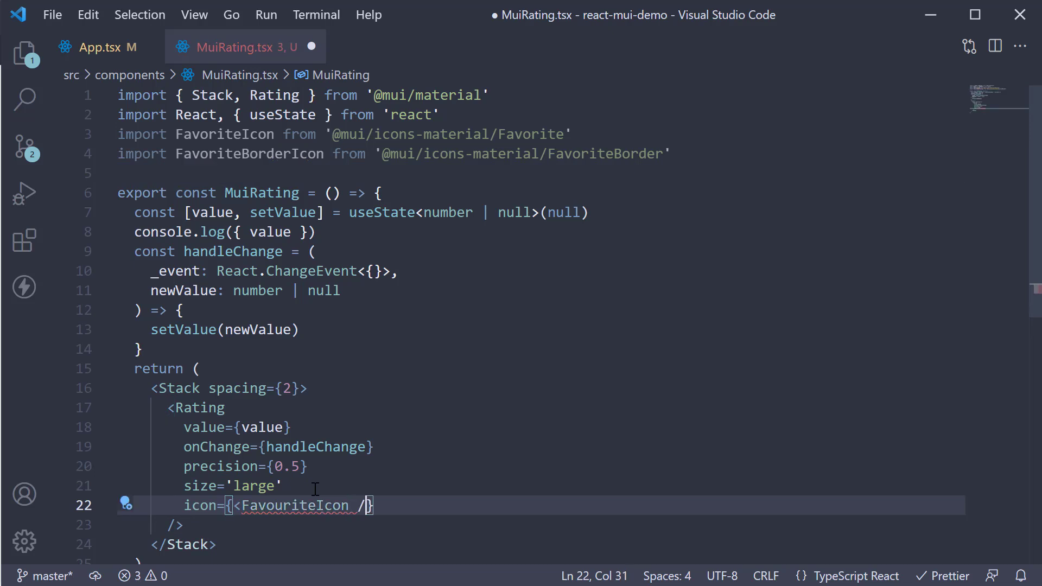
type("fontsi")
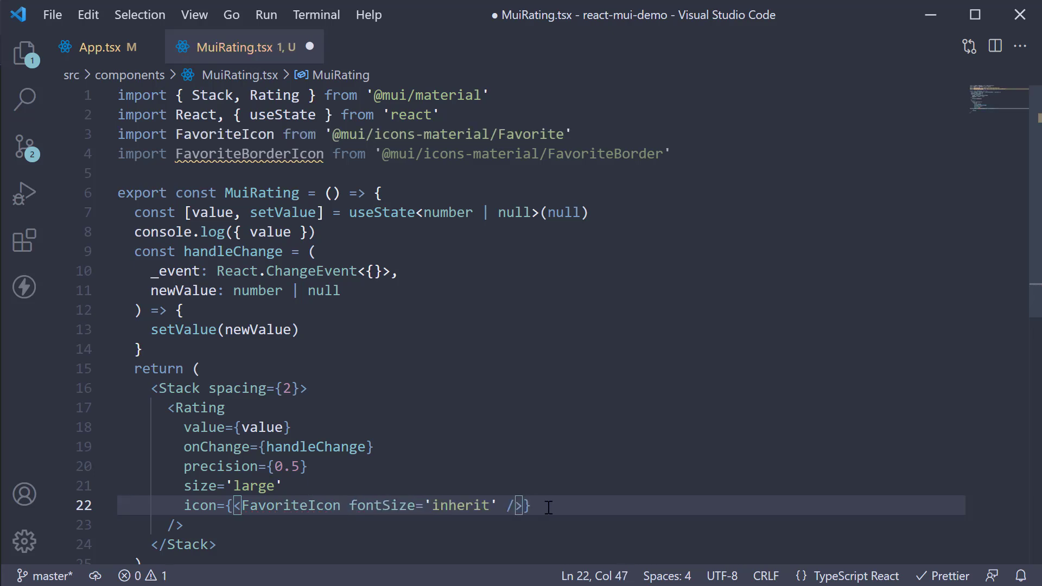
type("emptyIcon={")
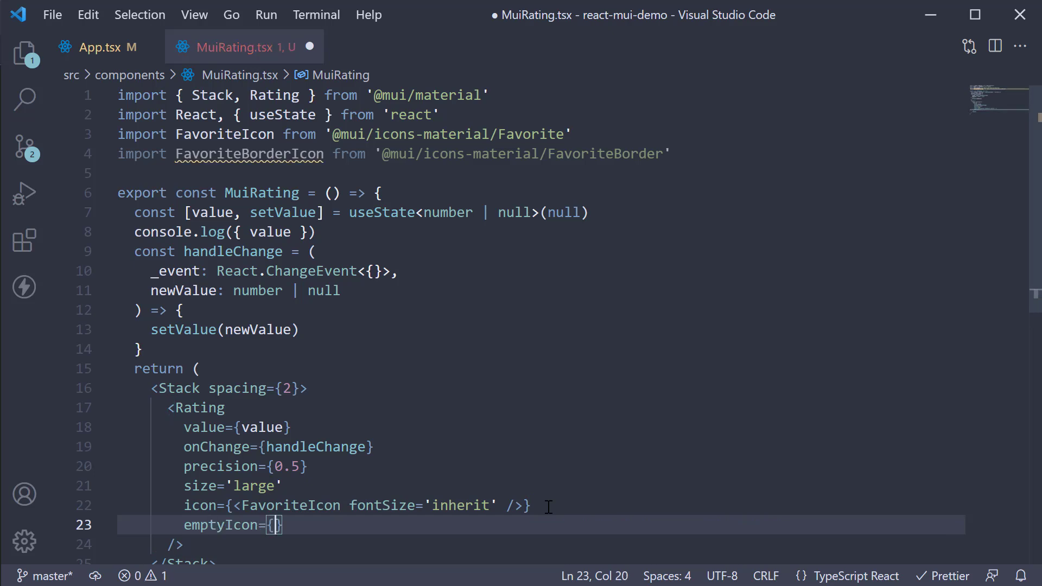
type("<")
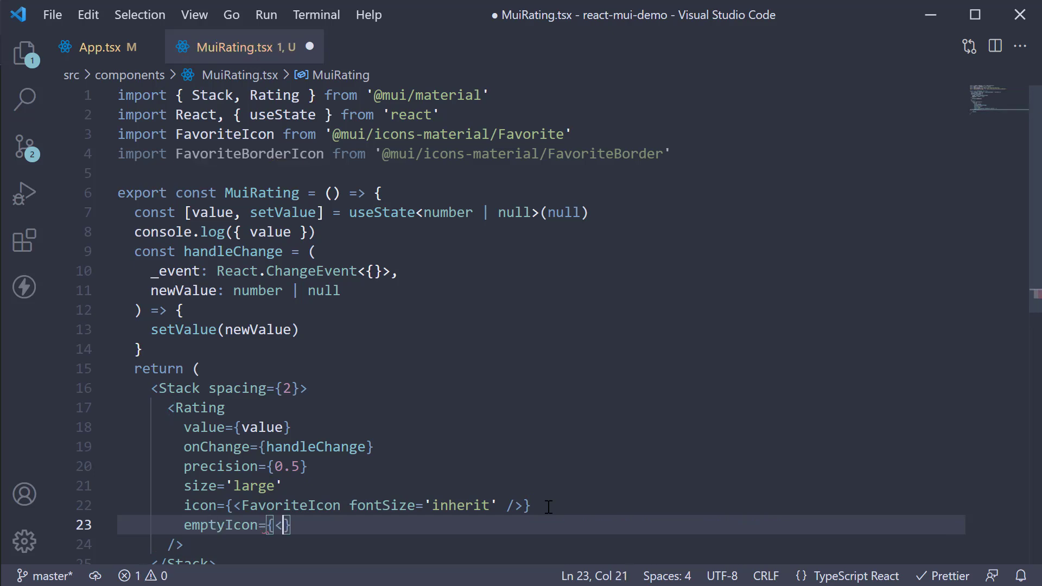
type("FavoriteBorderIcon fontSize />")
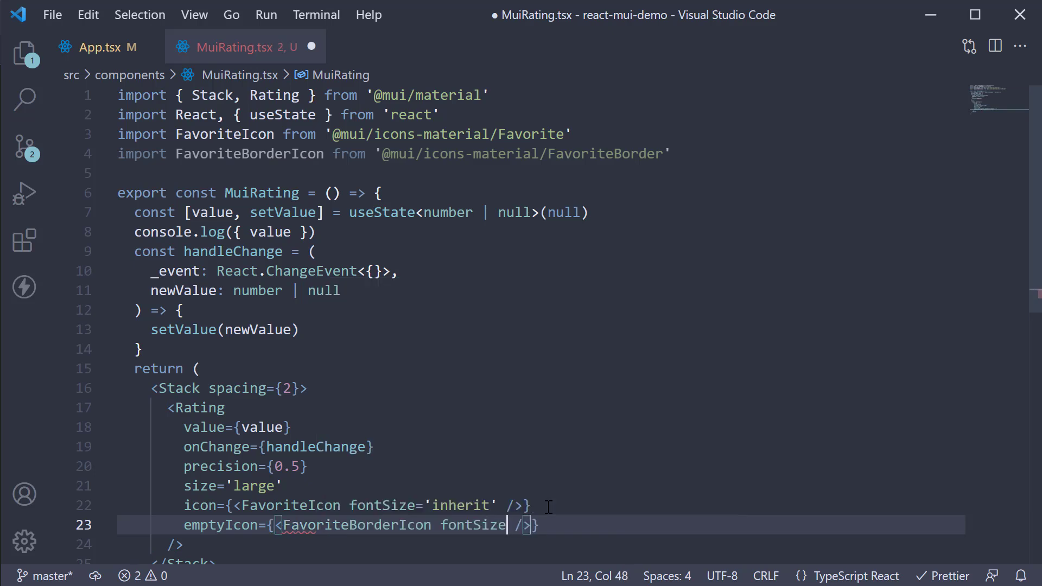
type("='inherit'")
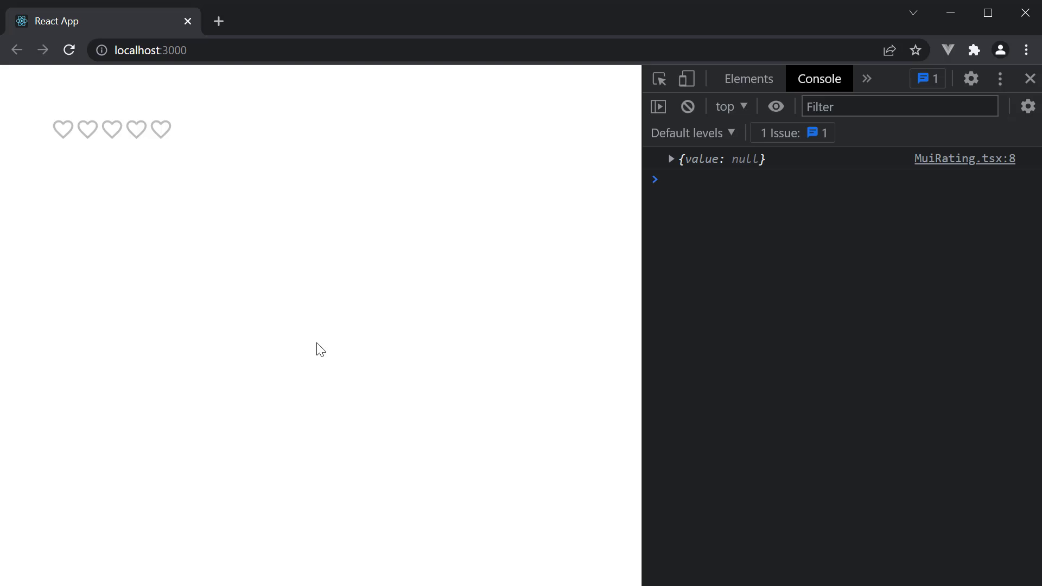
left_click(111, 129)
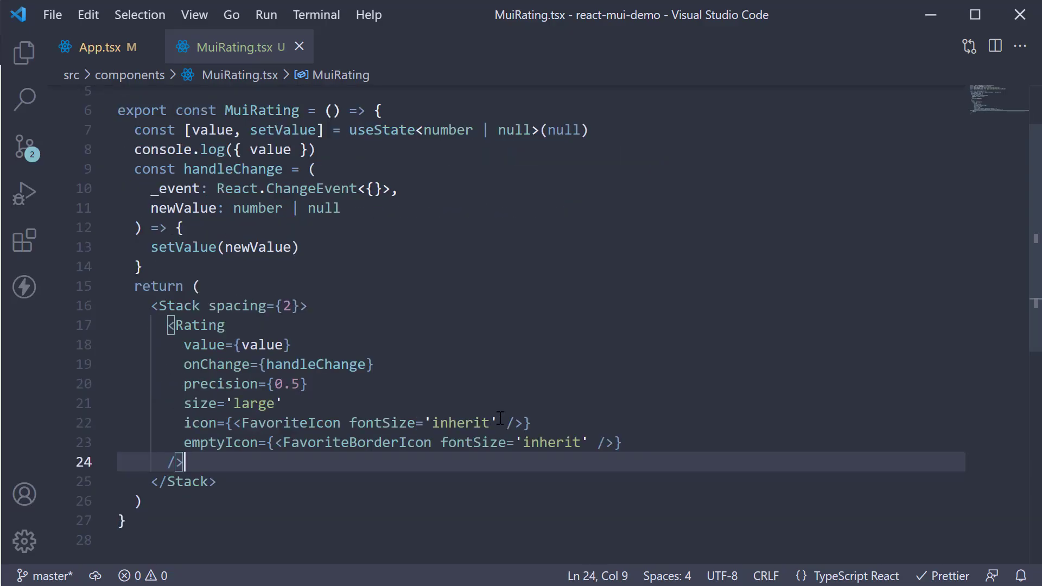
Add color='error' to the filled FavoriteIcon and save MuiRating.tsx.
type("colo")
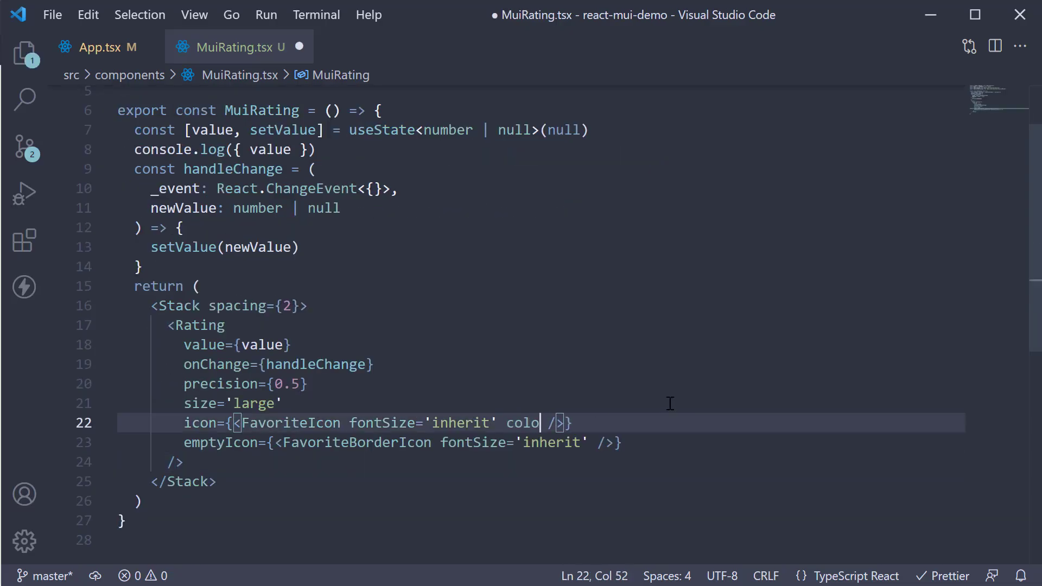
type("r='error'")
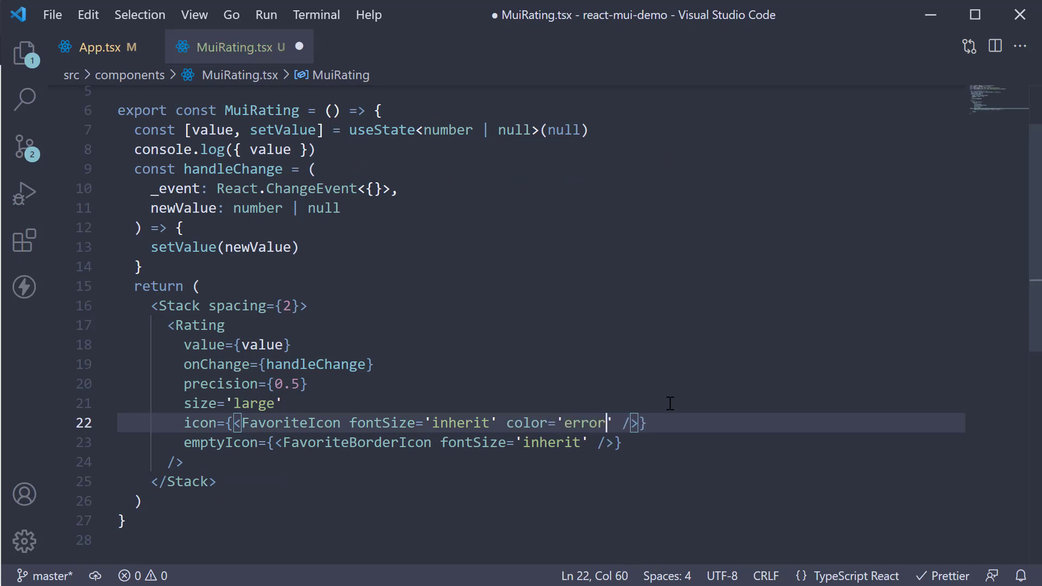
key("ctrl+s")
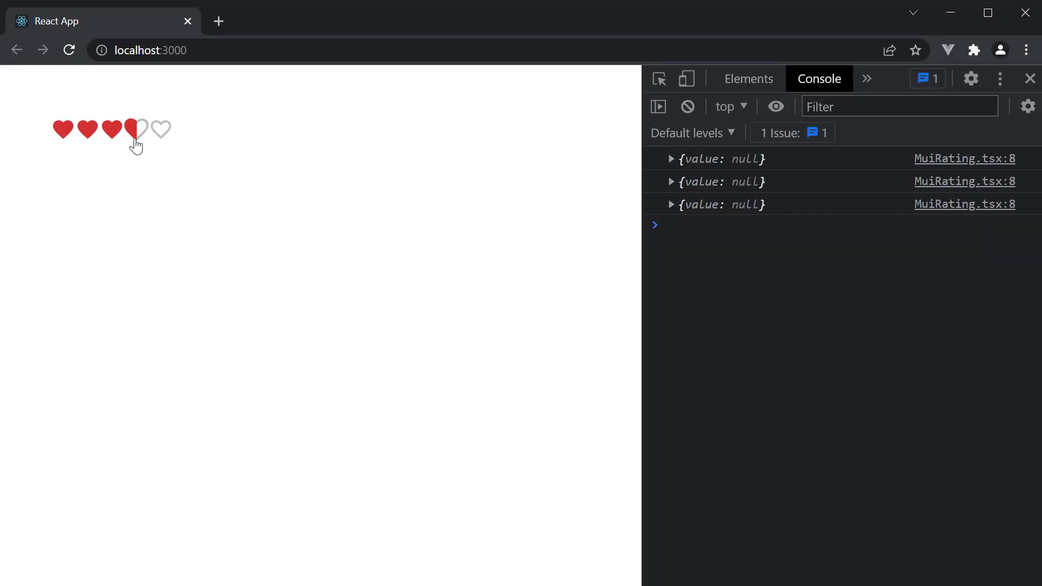
Click the fourth heart so the rating becomes 4 and the console logs value 4.
left_click(136, 129)
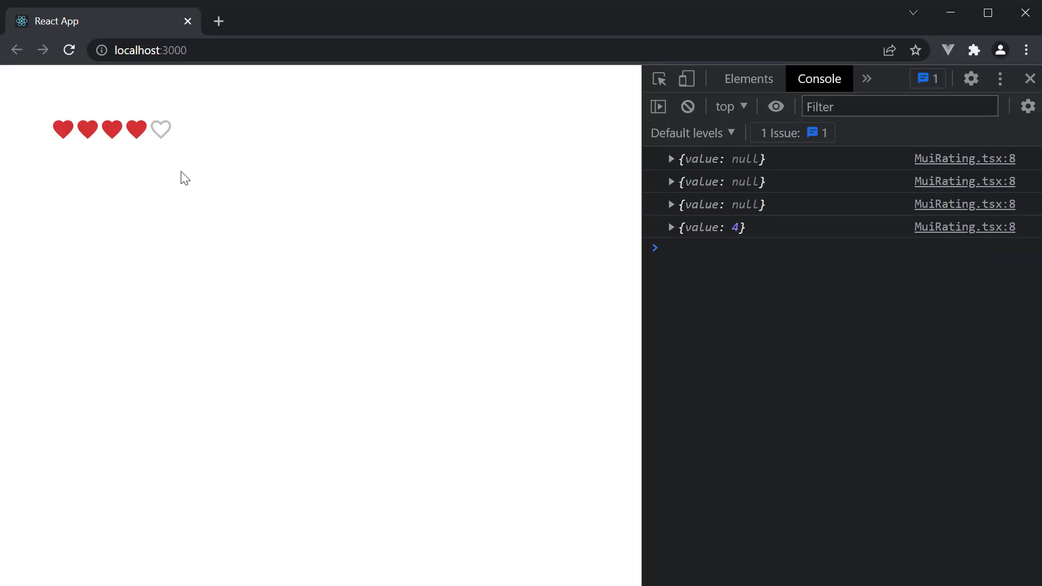
mouse_move(359, 328)
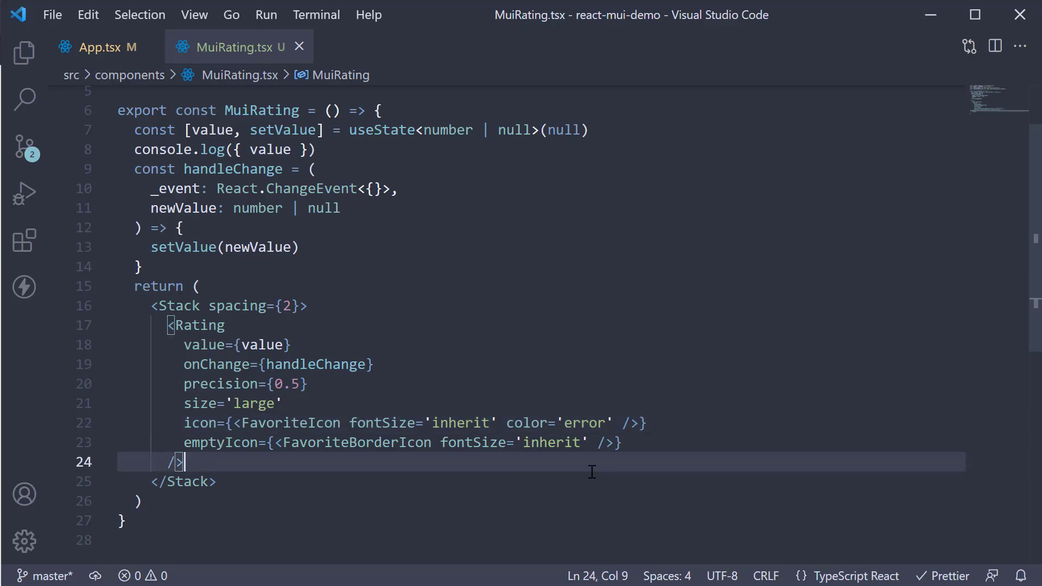
mouse_move(601, 463)
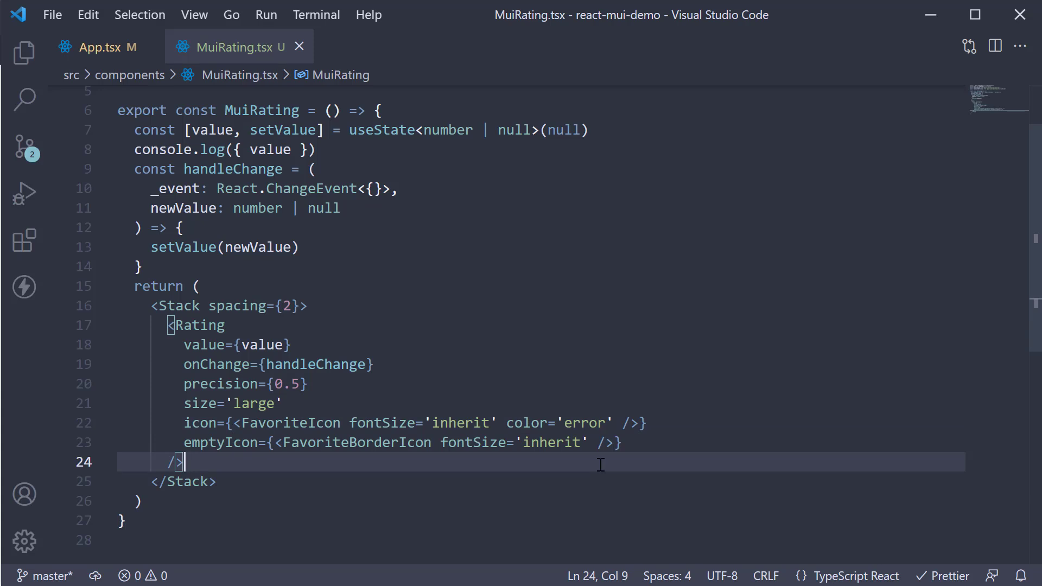
Add the readOnly prop to the Rating and change the useState initial value from null to 3.
type("readOnly")
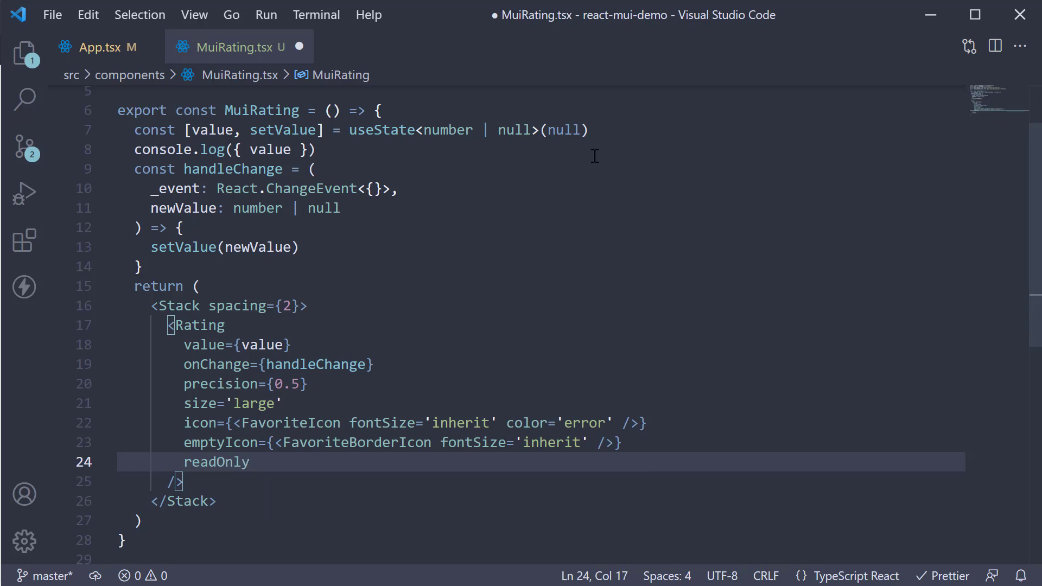
double_click(564, 130)
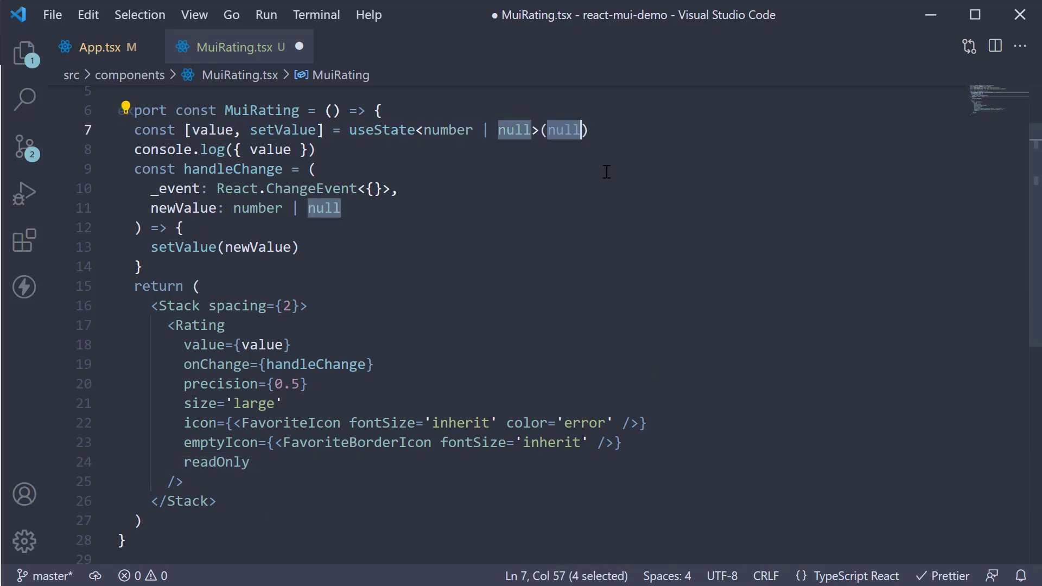
type("3")
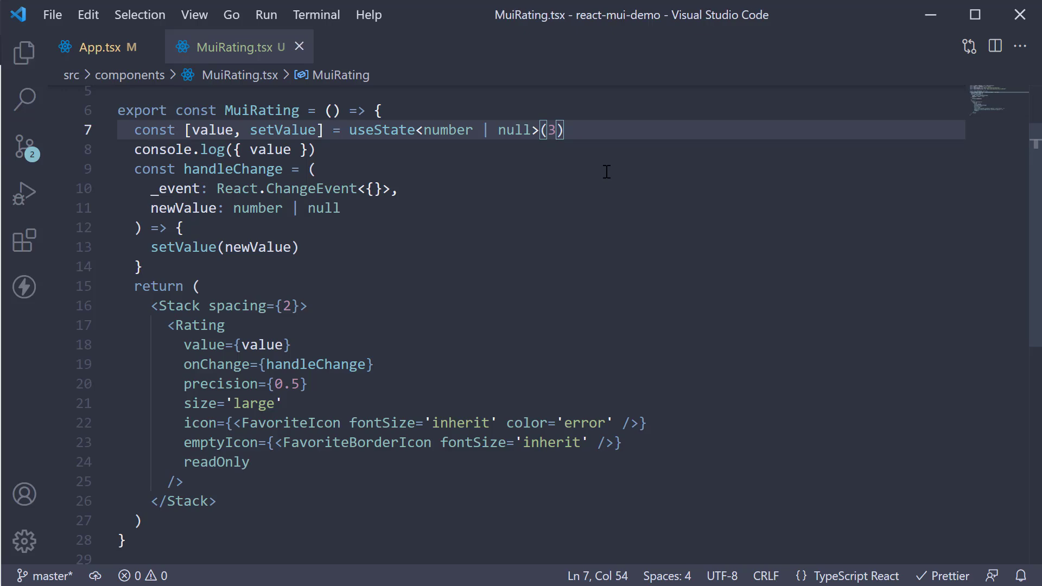
mouse_move(628, 290)
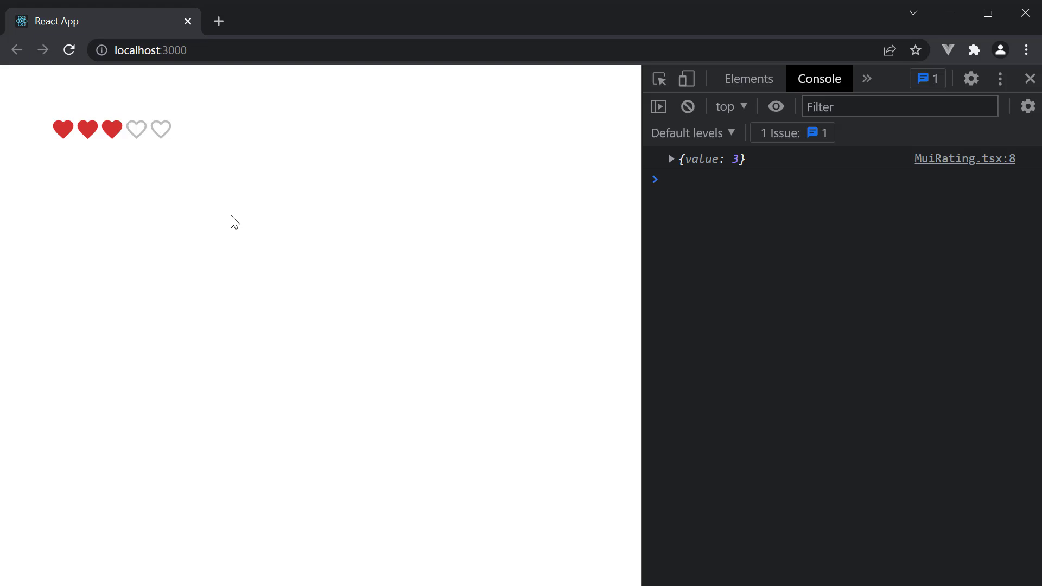
mouse_move(170, 171)
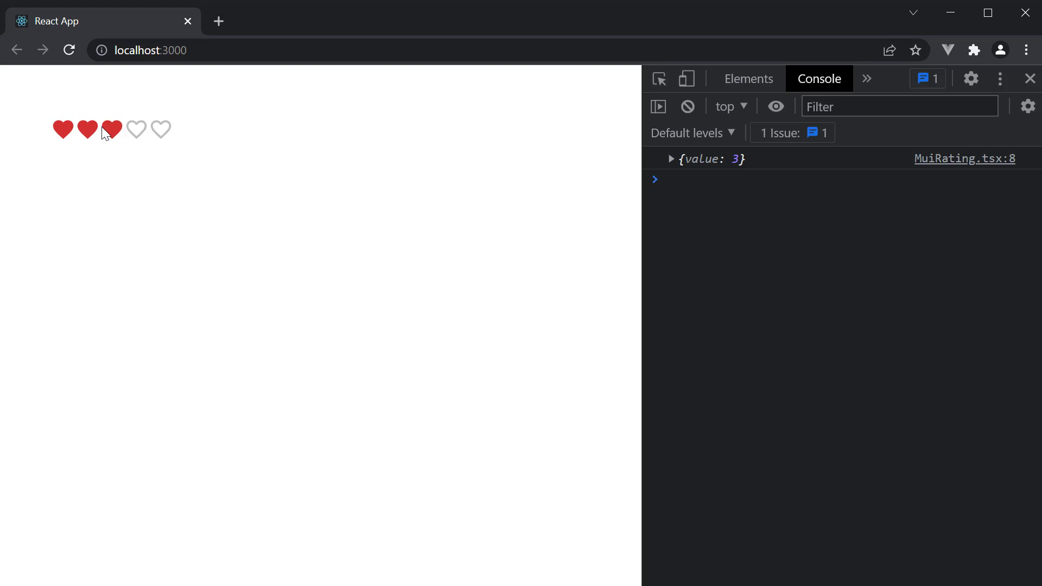
mouse_move(356, 338)
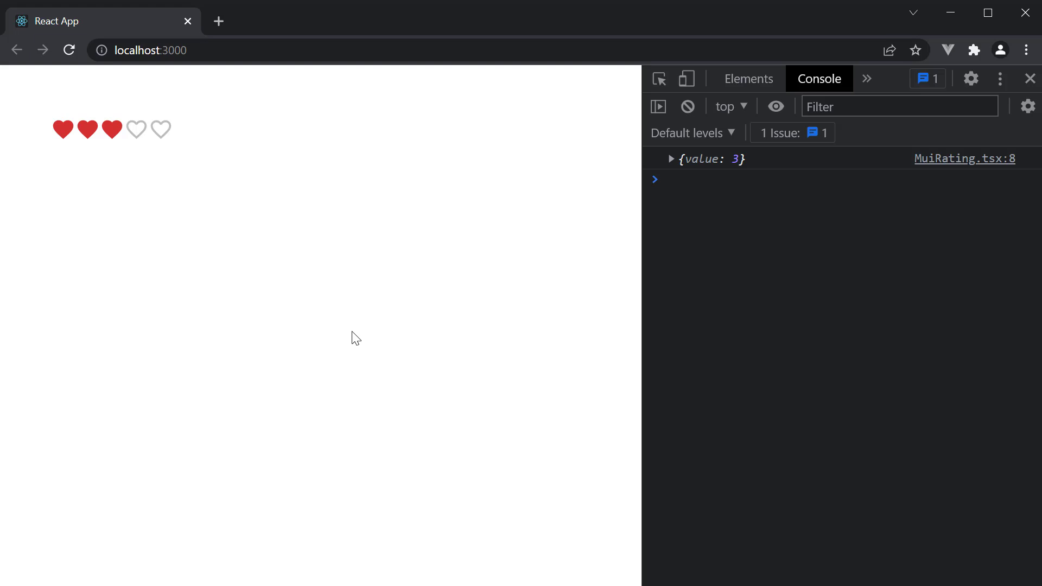
mouse_move(138, 130)
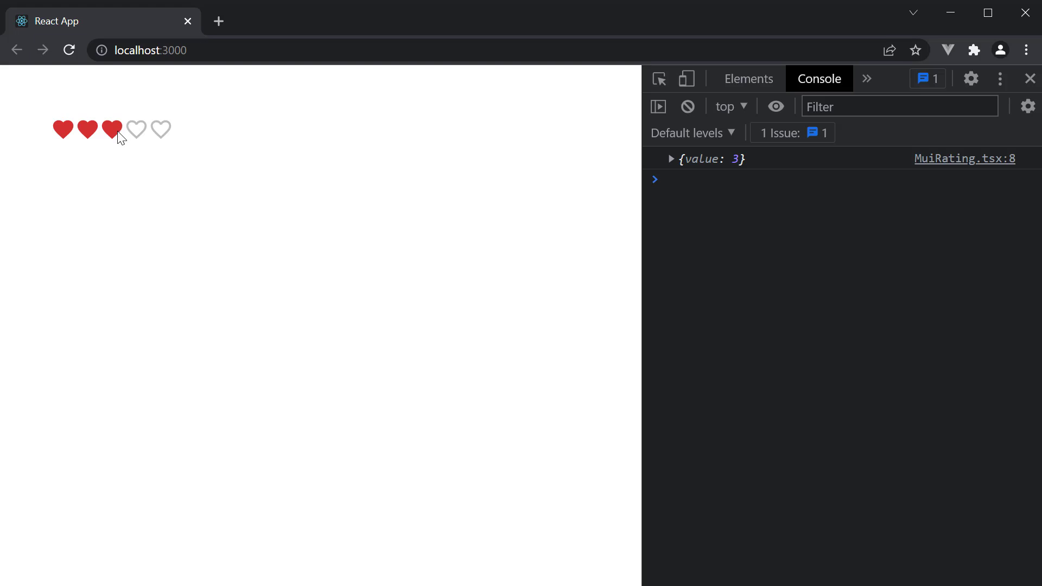
mouse_move(202, 204)
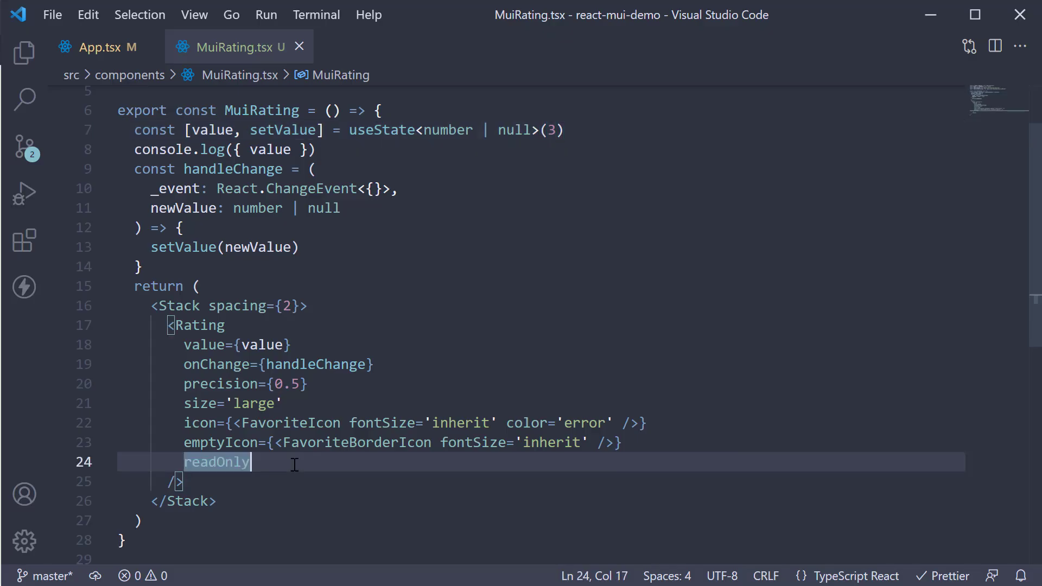
Add highlightSelectedOnly below readOnly, save, then remove the readOnly prop line.
key("enter")
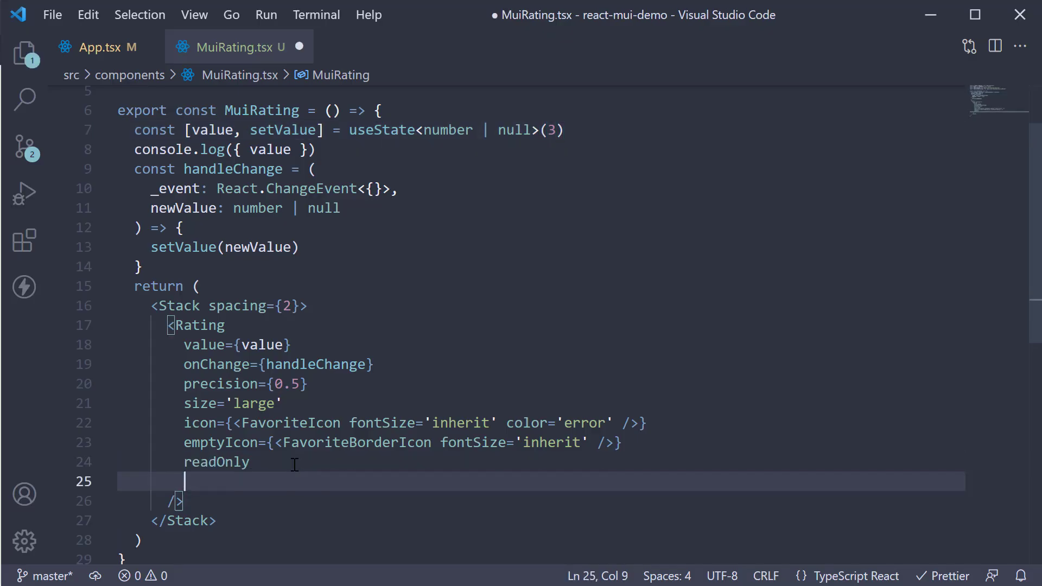
type("highlightSelectedOnly")
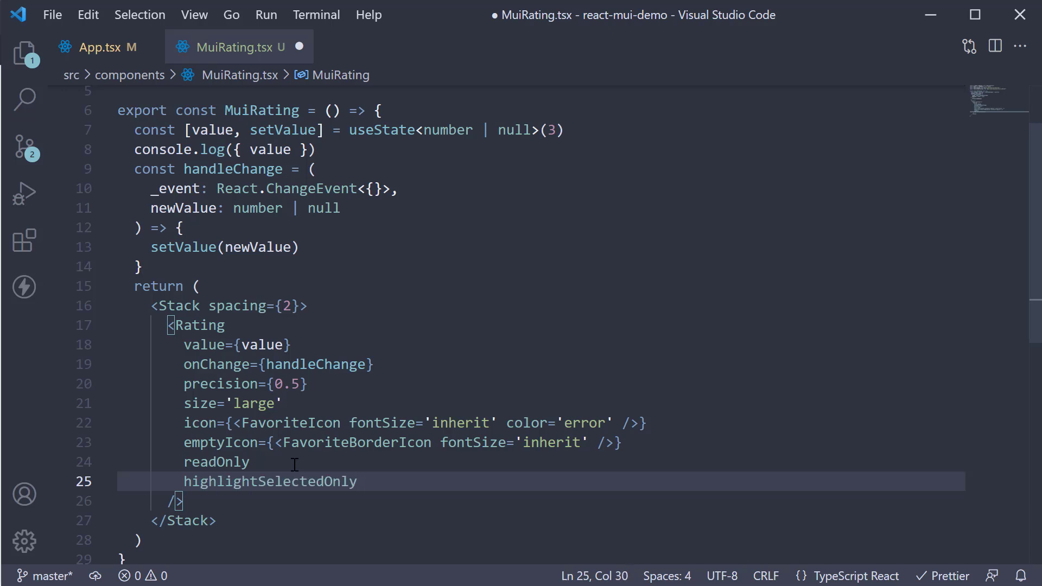
key("ctrl+s")
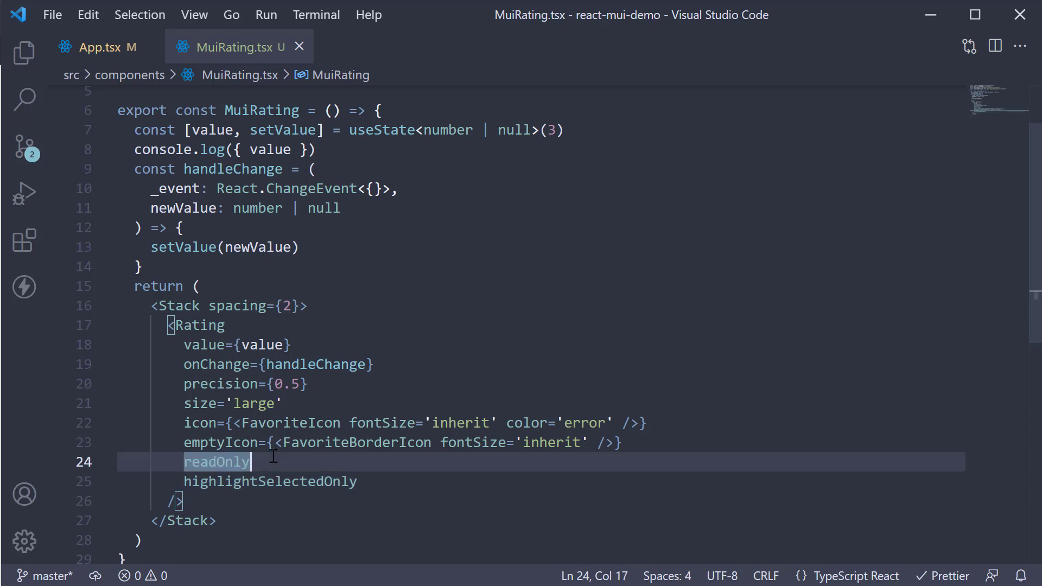
key("Delete")
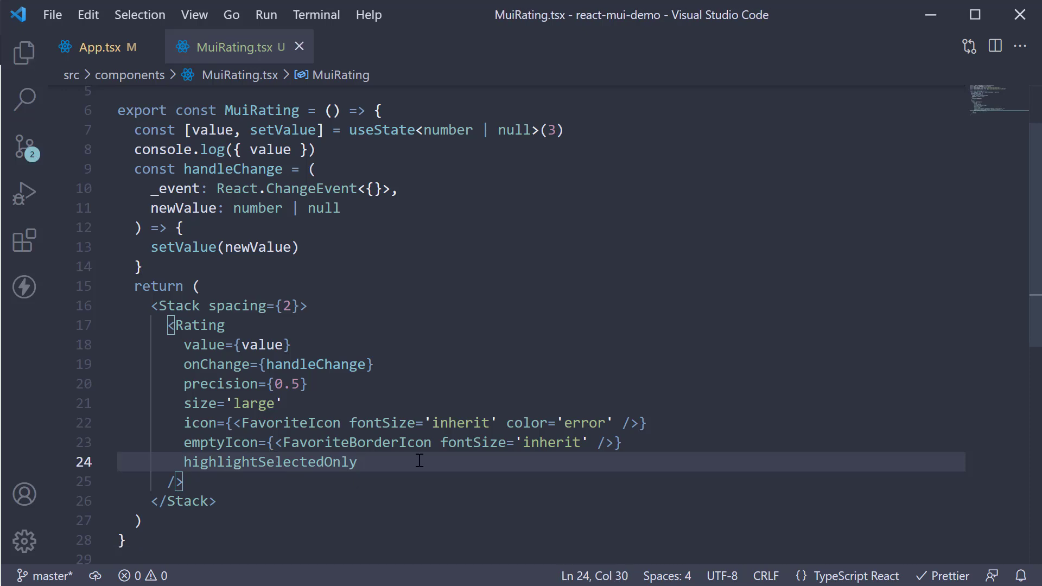
double_click(269, 462)
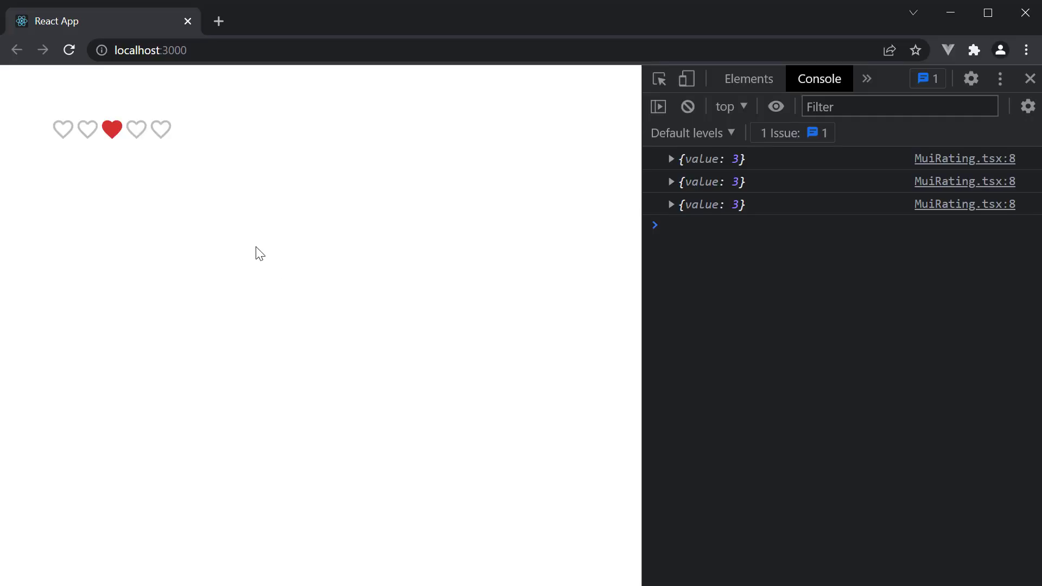
mouse_move(117, 145)
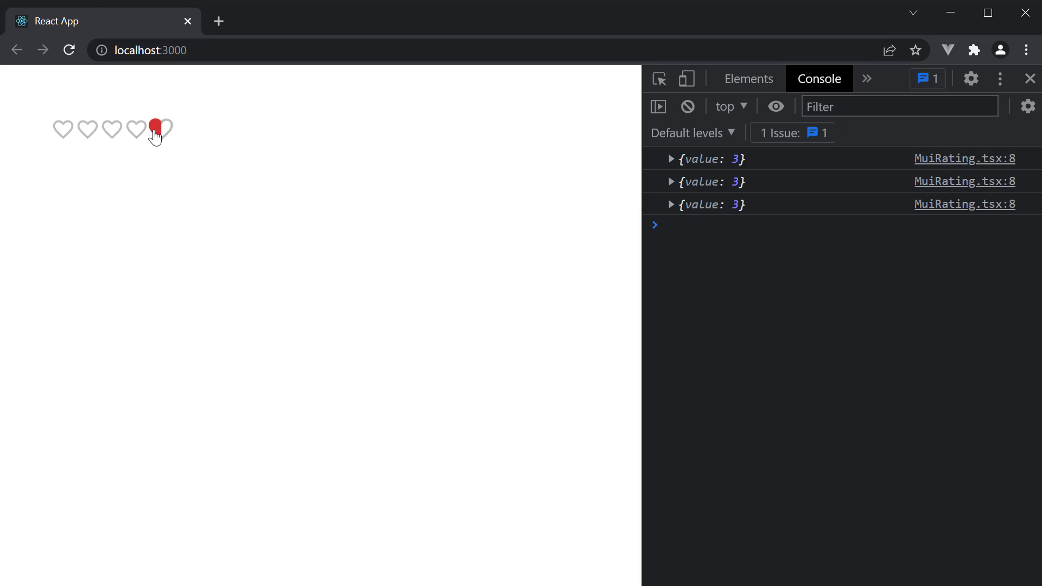
Click the fifth heart so only it highlights and the console logs value 5.
left_click(160, 130)
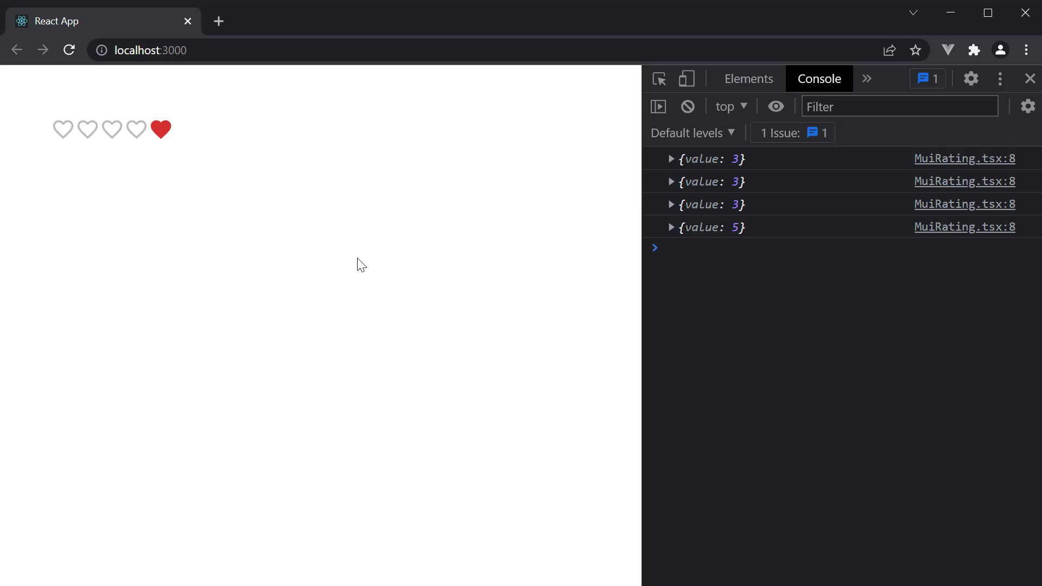
mouse_move(233, 160)
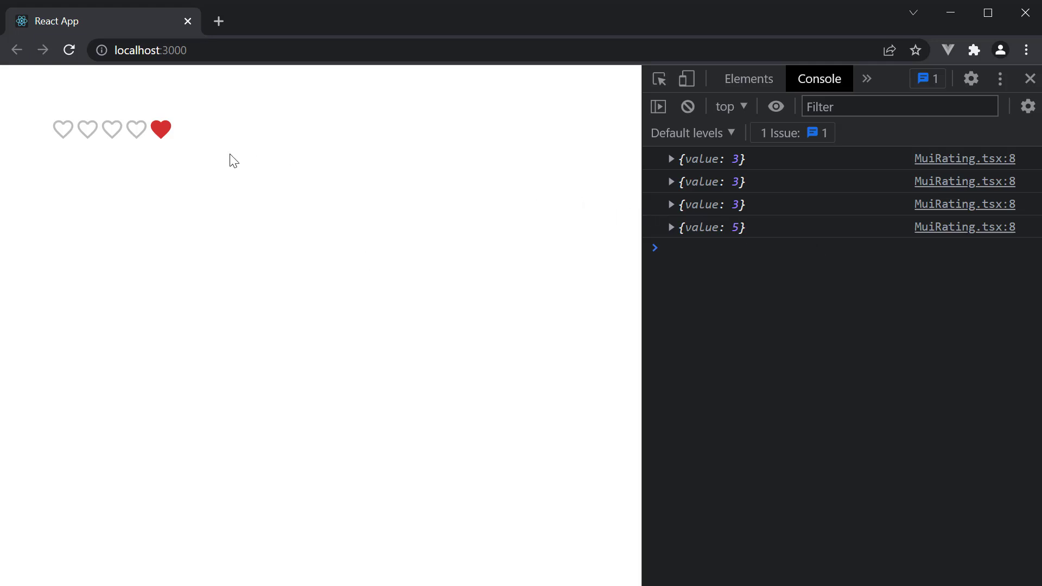
mouse_move(160, 130)
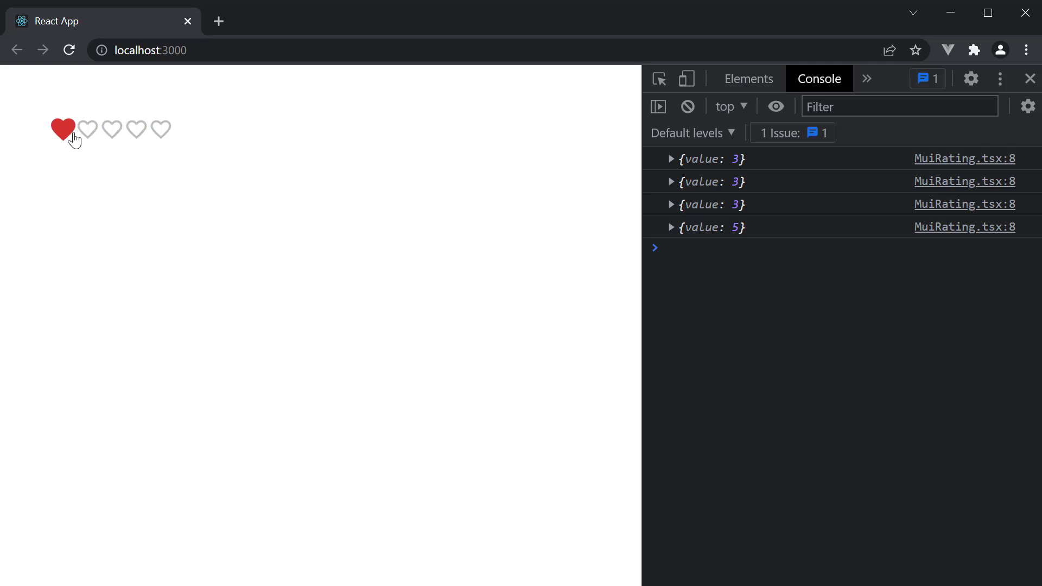
left_click(160, 130)
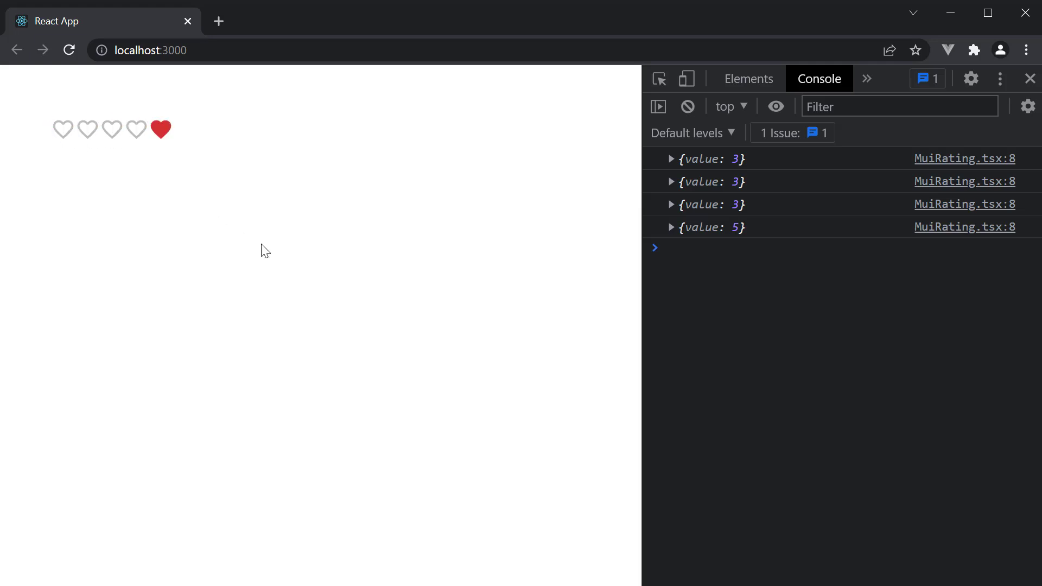
mouse_move(350, 294)
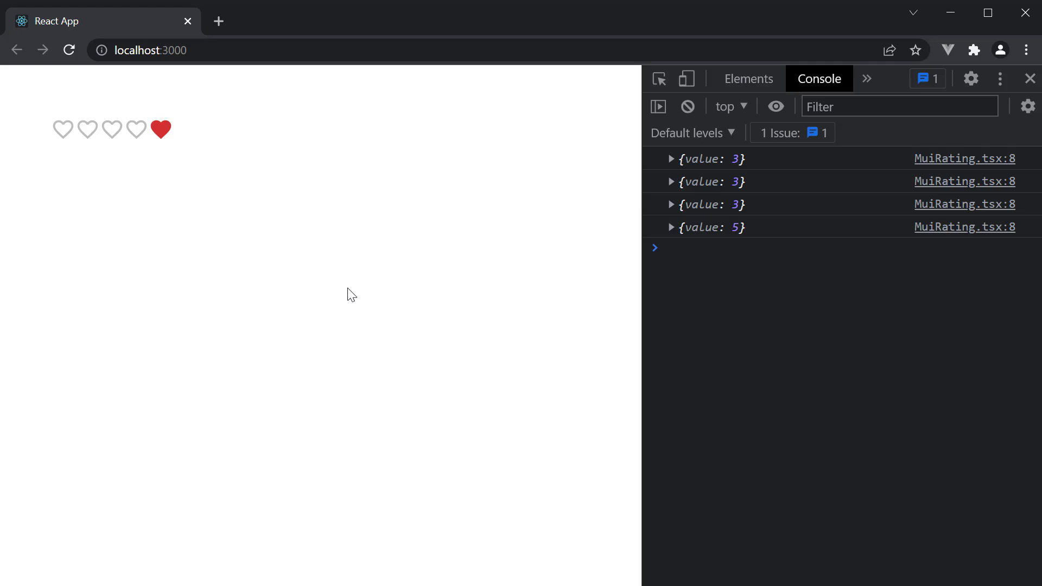